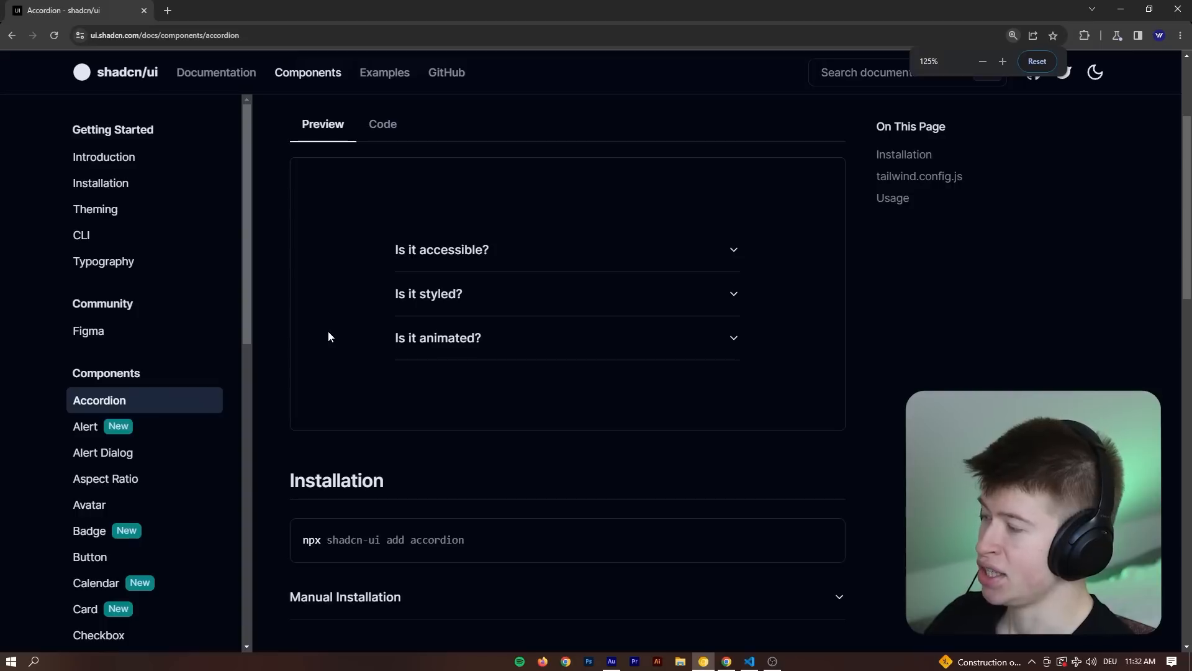
# Step: Select Alert in the Components sidebar to view its preview and install command
pyautogui.scroll(-3)
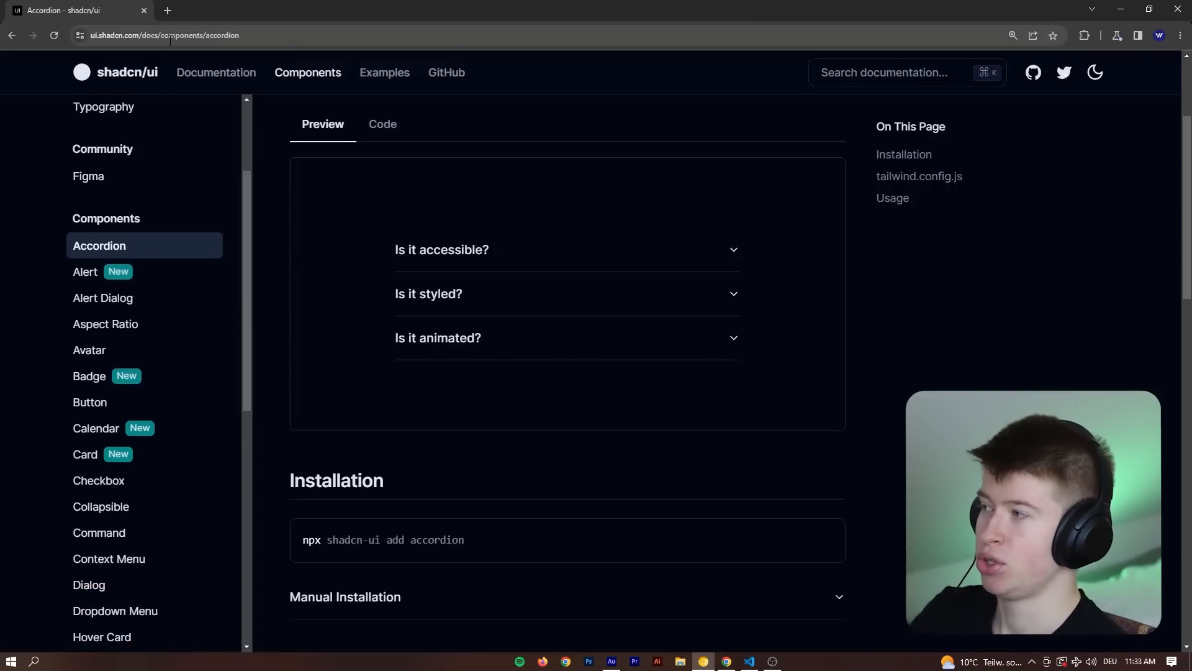
pyautogui.moveTo(739, 187)
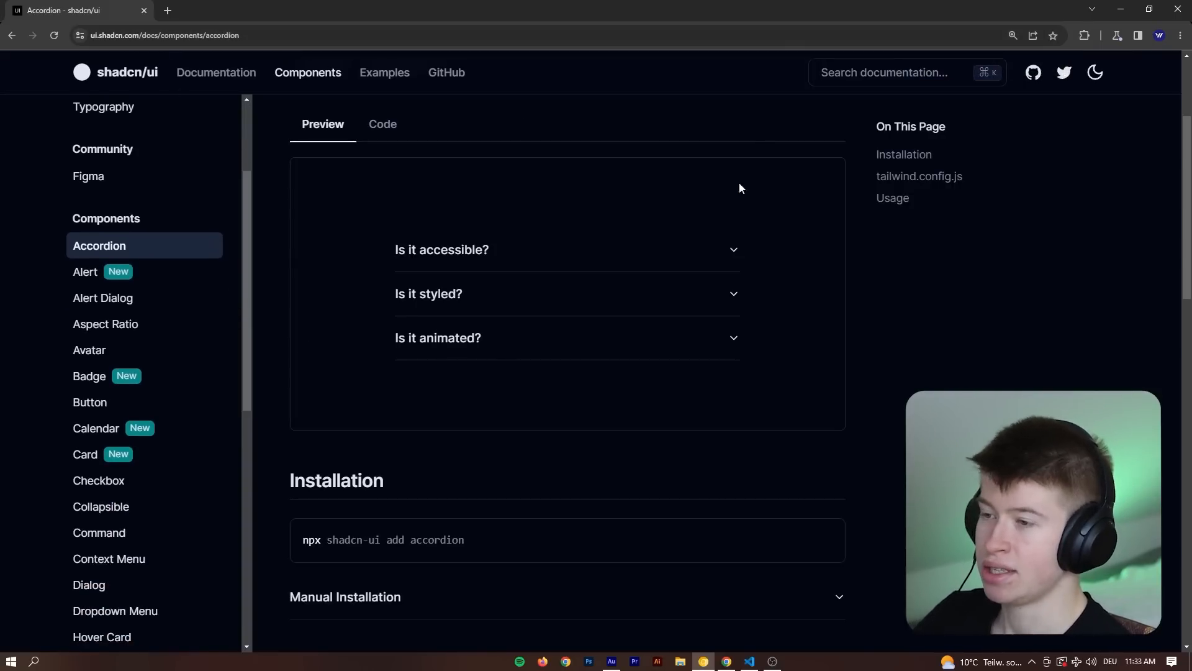
pyautogui.moveTo(795, 195)
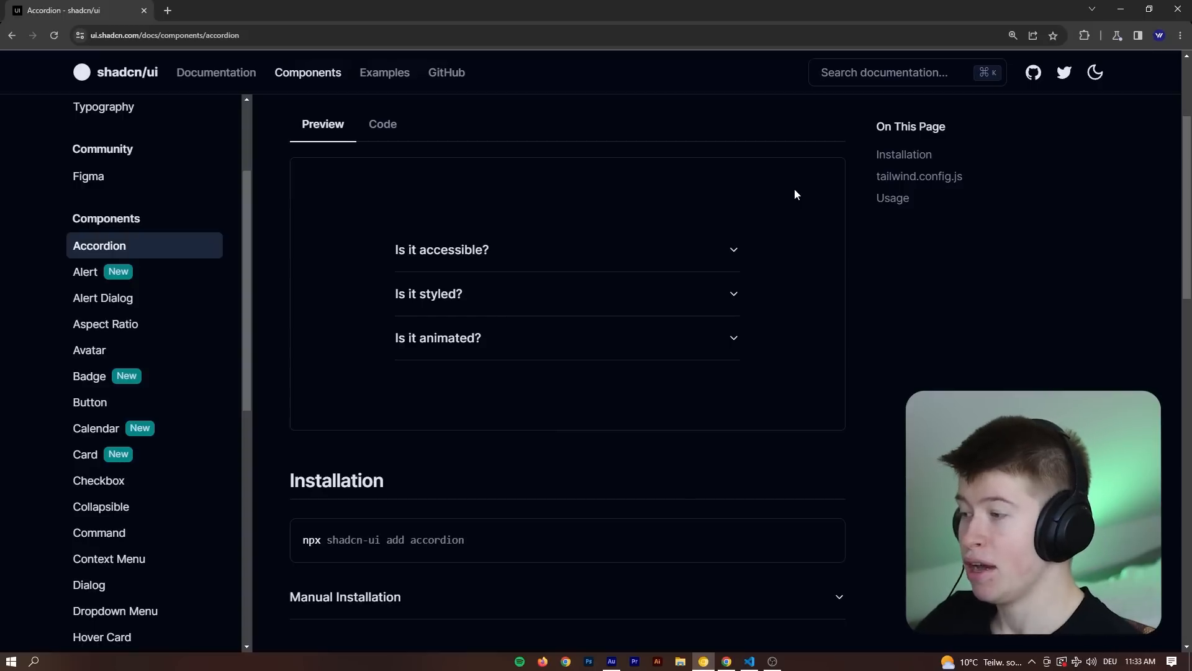
pyautogui.moveTo(86, 272)
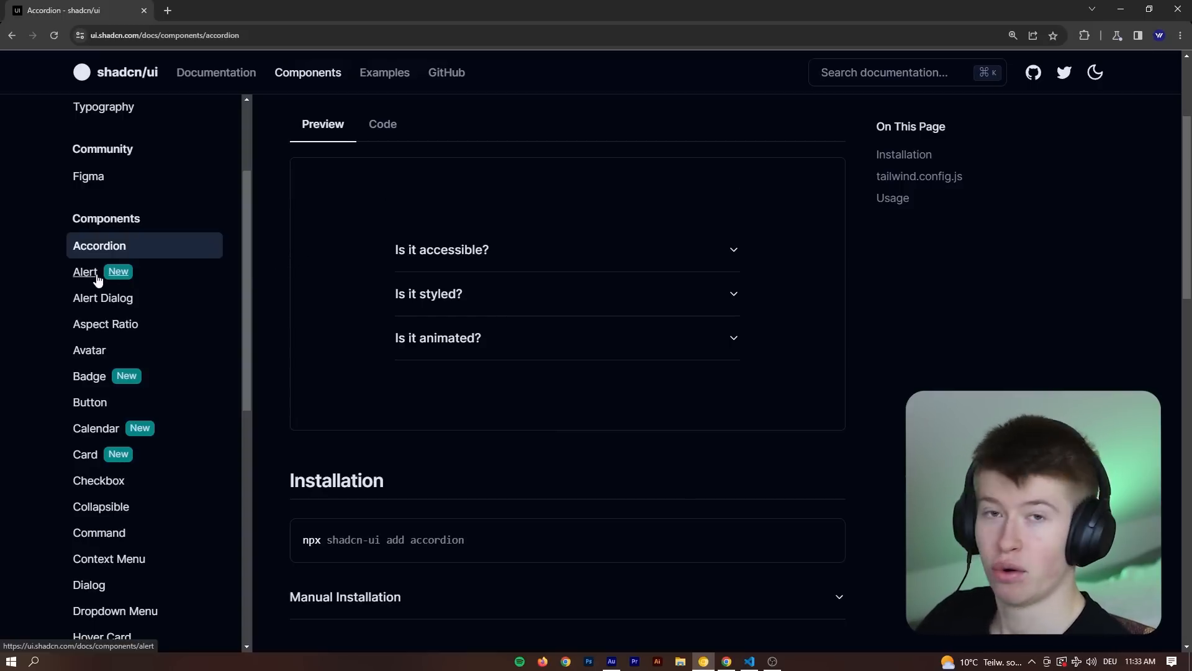
pyautogui.click(86, 272)
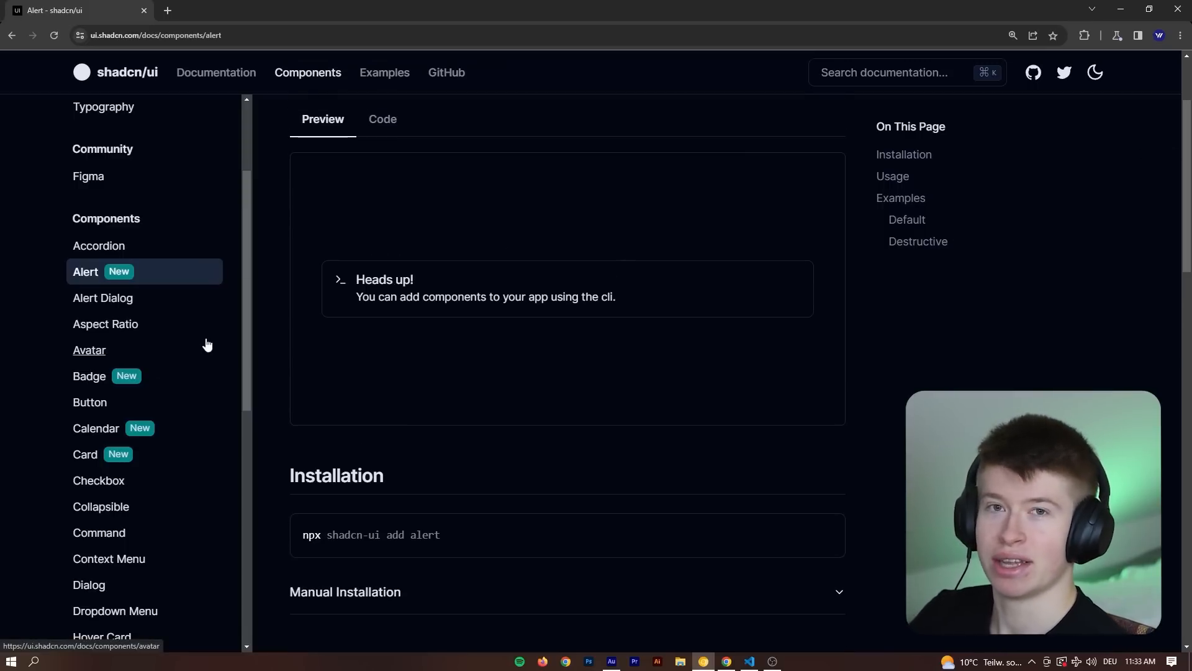
pyautogui.moveTo(231, 351)
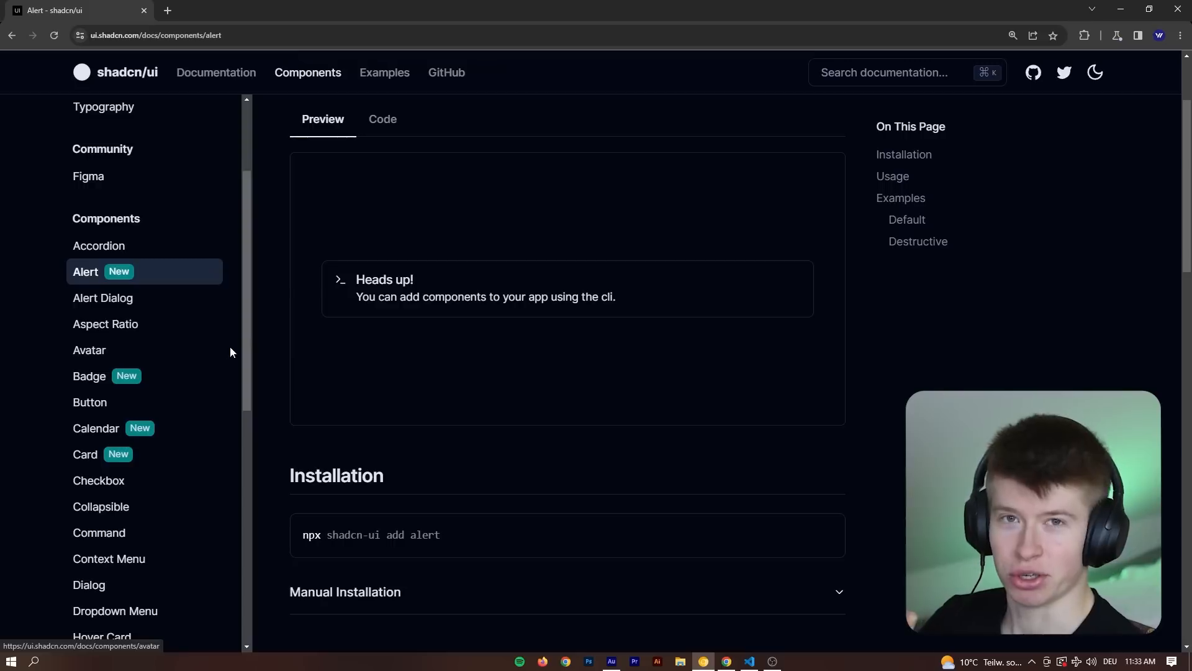
pyautogui.moveTo(356, 362)
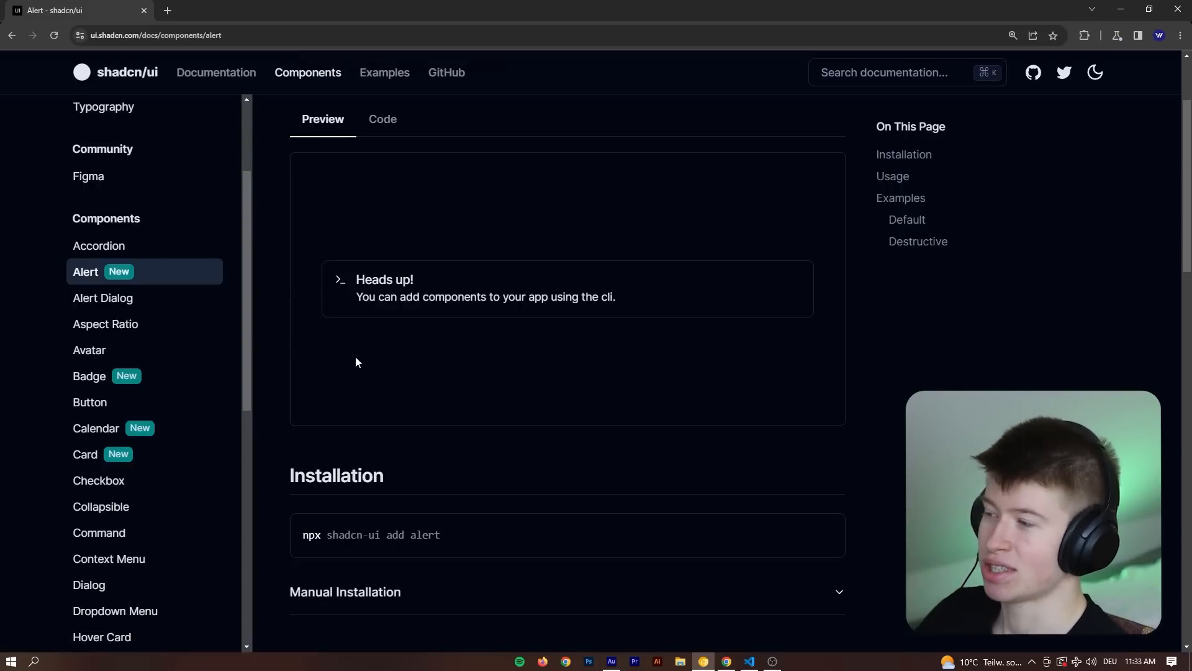
pyautogui.moveTo(344, 276)
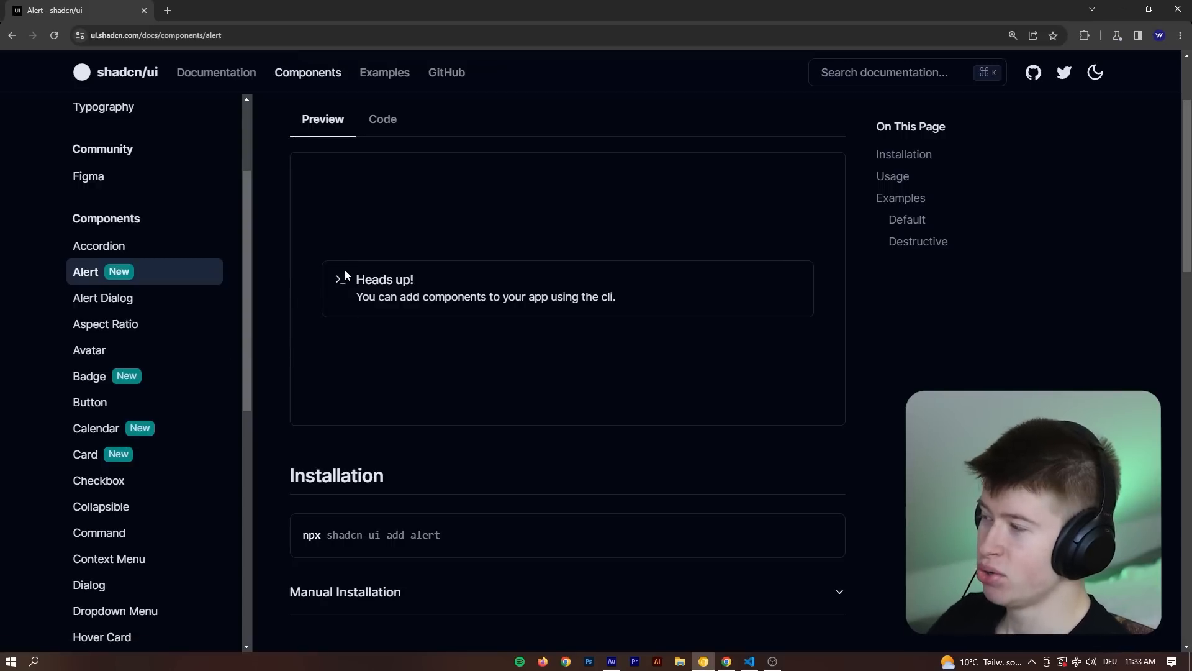
pyautogui.moveTo(90, 375)
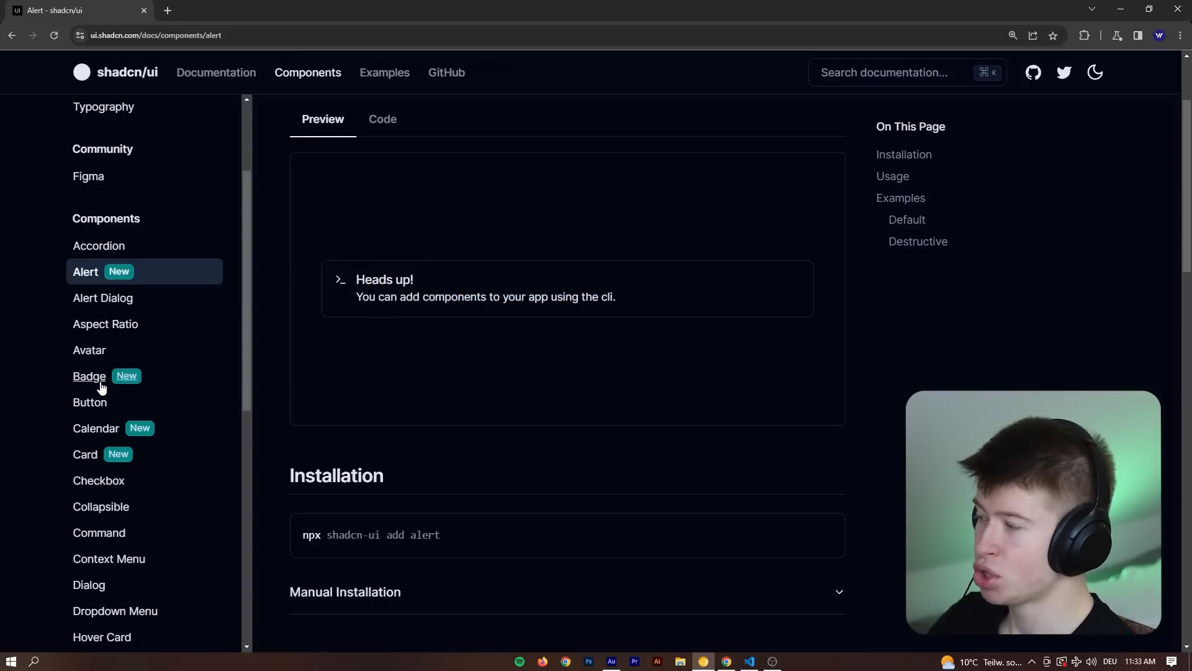
# Step: Visit the Badge then Calendar pages, flipping the Calendar preview back to April 2023
pyautogui.click(89, 375)
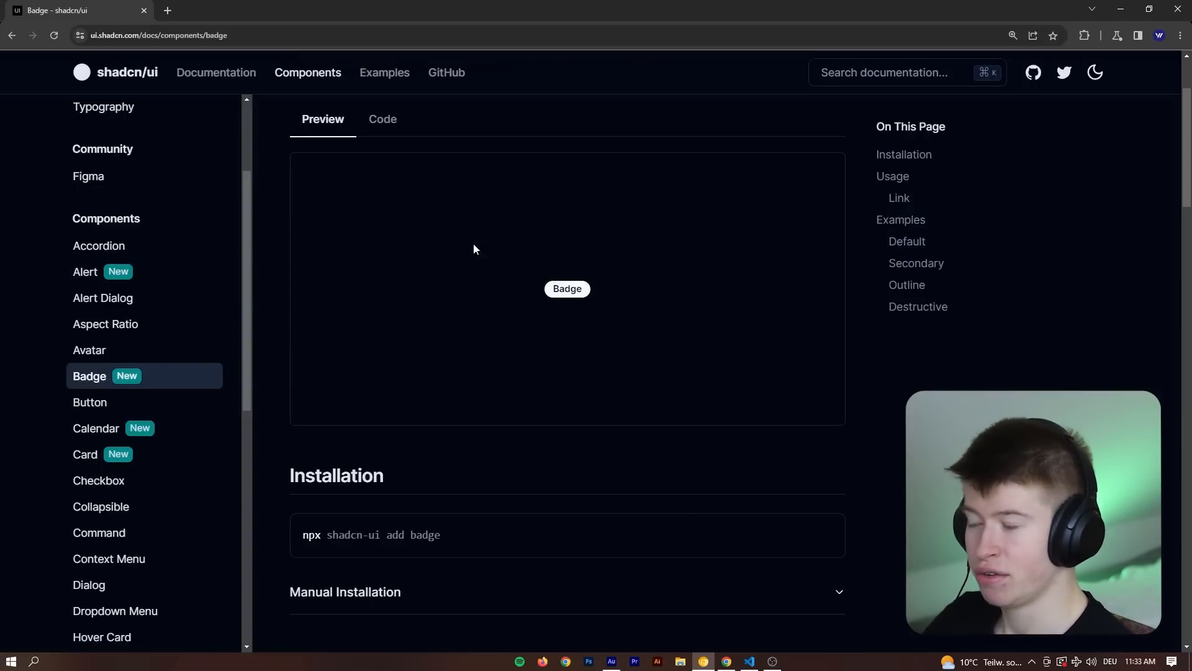
pyautogui.click(96, 427)
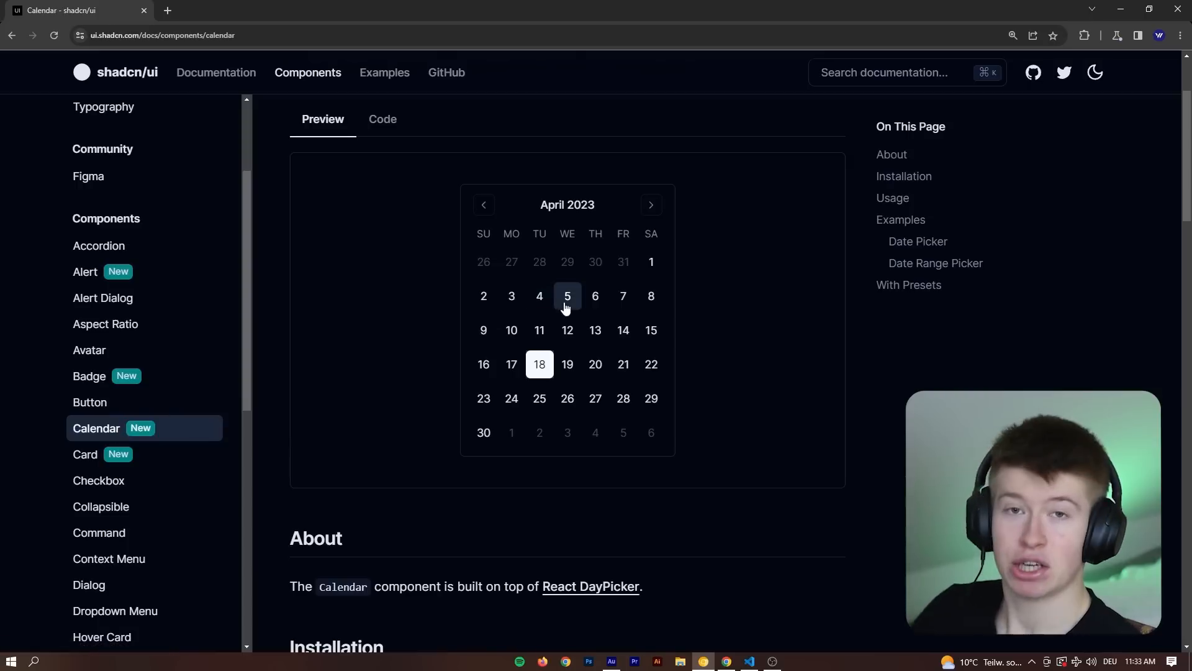
pyautogui.moveTo(649, 205)
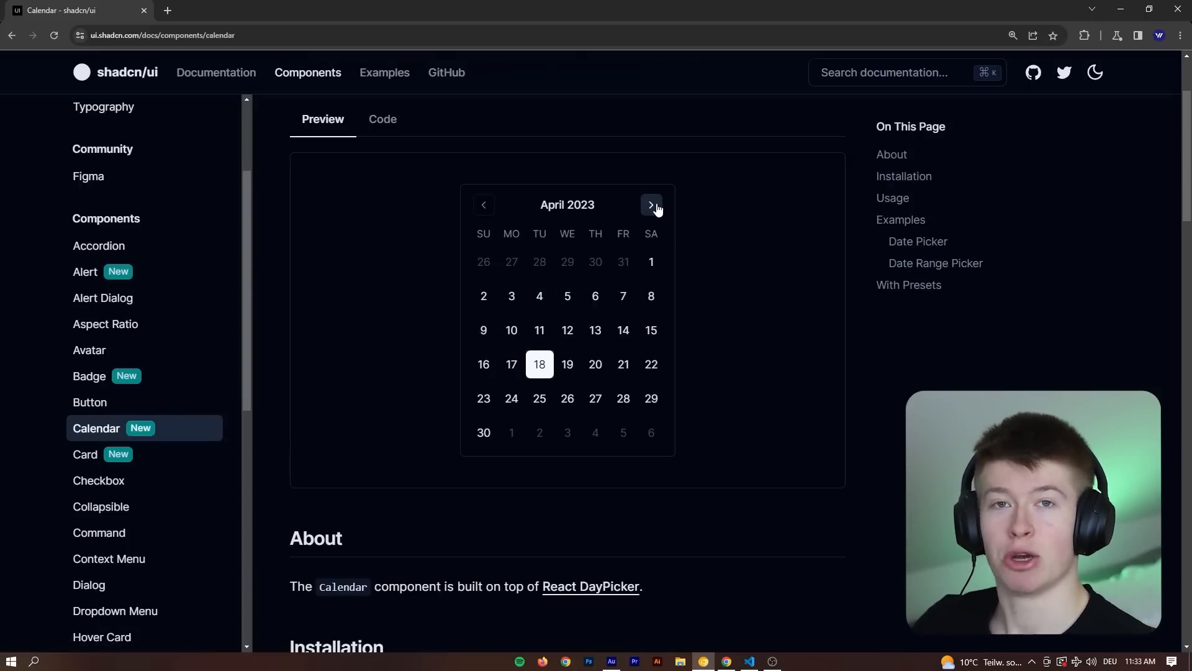
pyautogui.moveTo(655, 262)
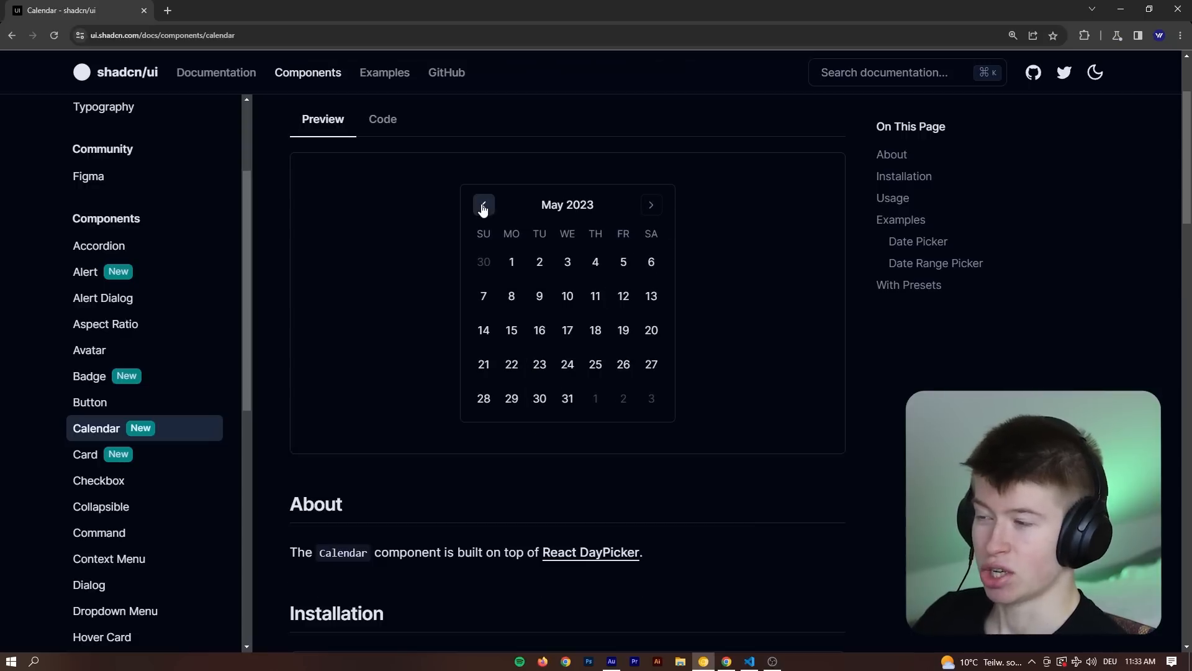
pyautogui.click(483, 205)
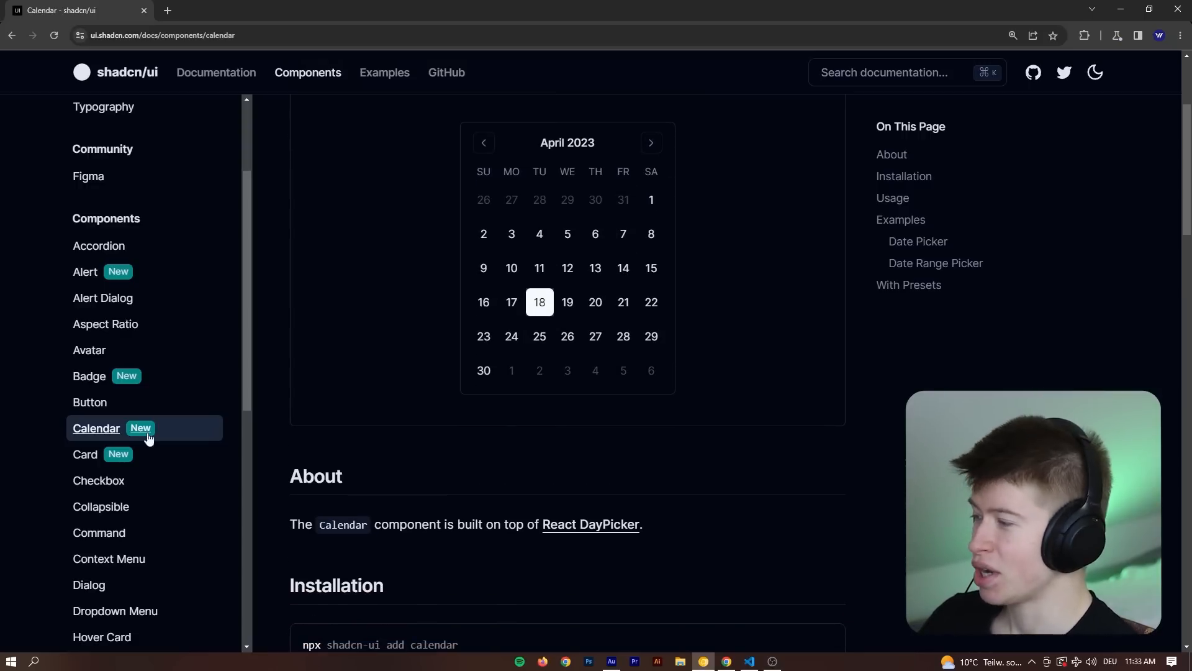
# Step: Visit the Card page and scroll on to the Skeleton component docs
pyautogui.click(85, 455)
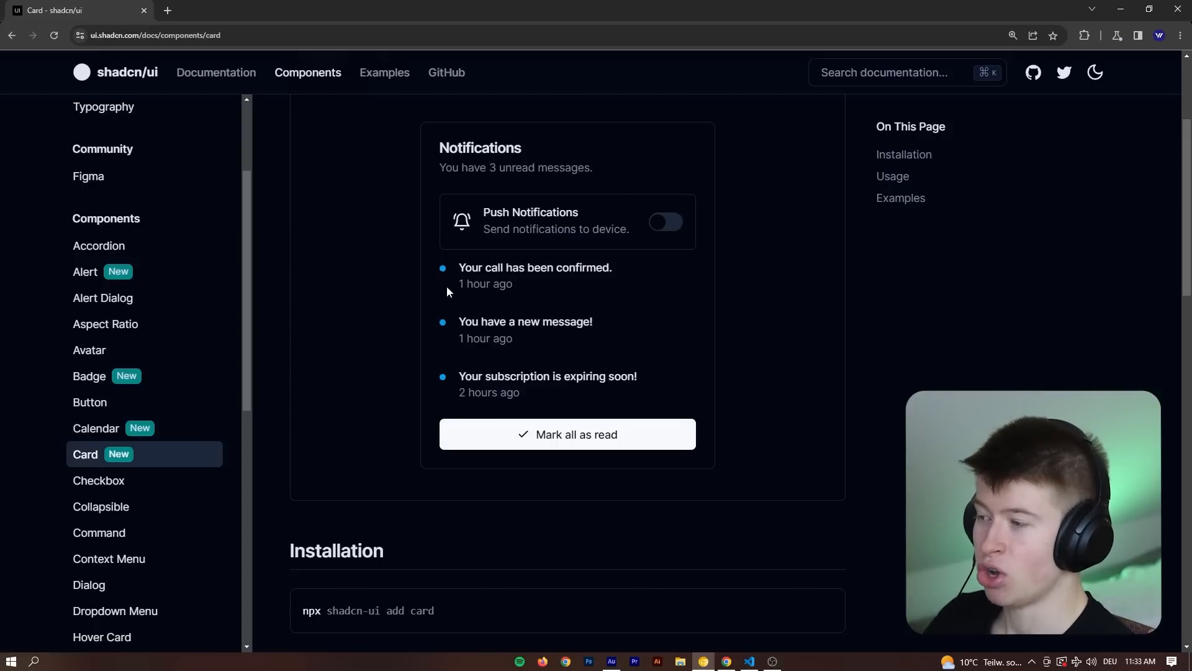
pyautogui.scroll(-3)
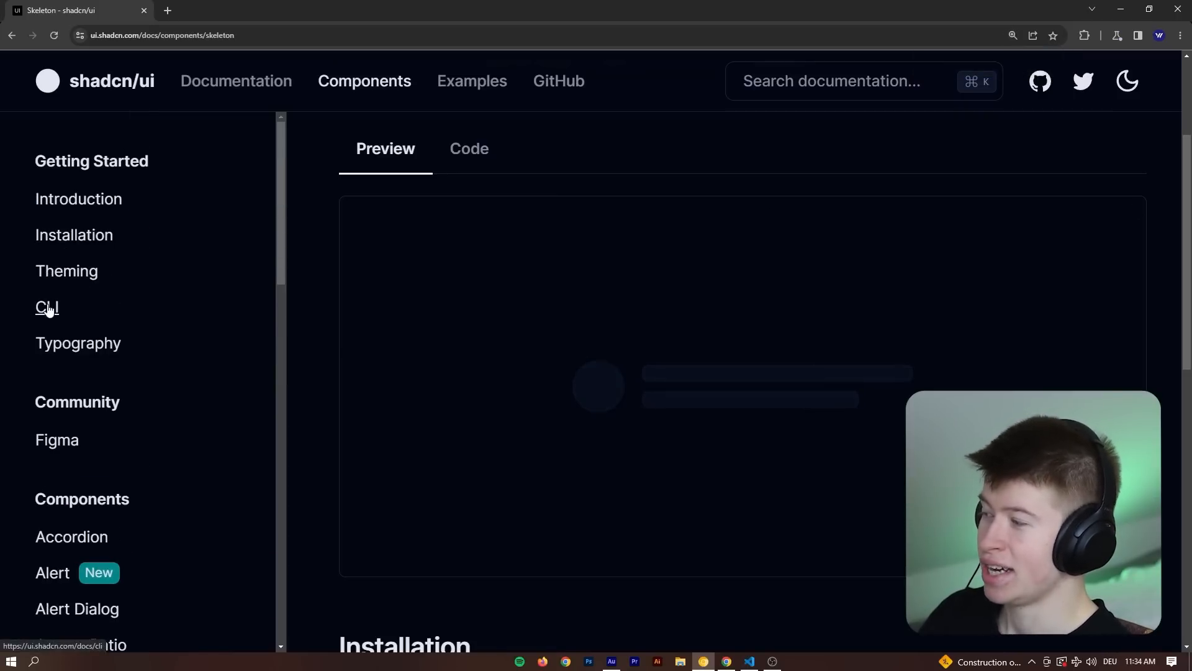
# Step: Review the CLI guide's npx shadcn-ui init command and the add section below it
pyautogui.click(47, 307)
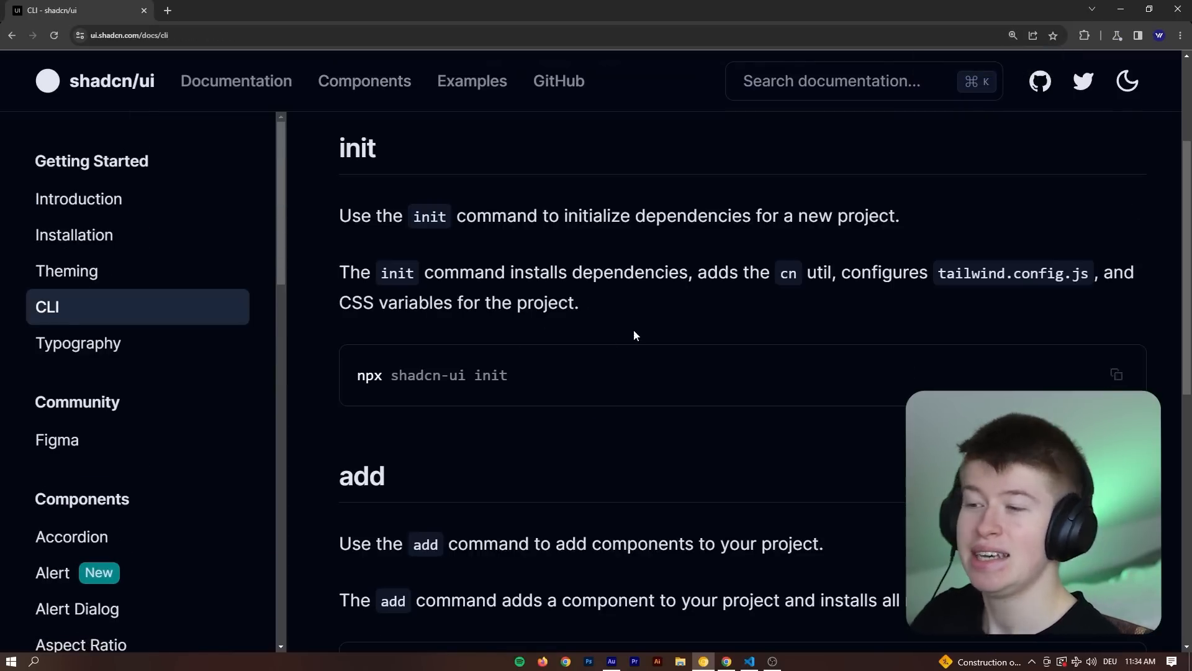
pyautogui.moveTo(877, 312)
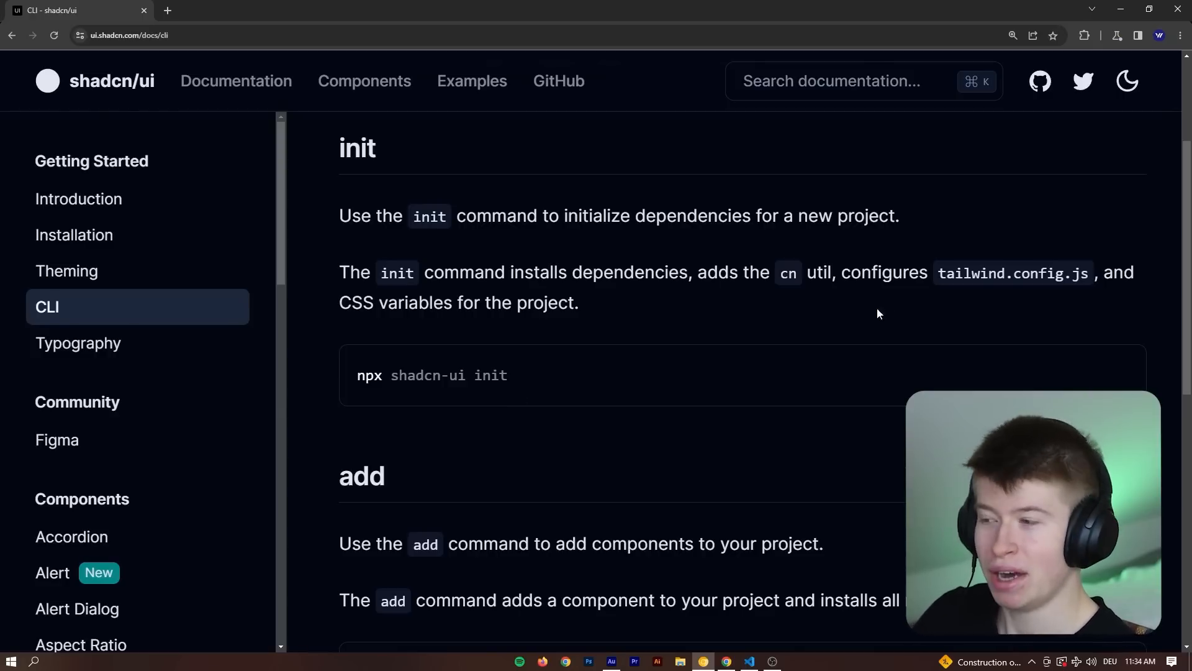
pyautogui.doubleClick(431, 375)
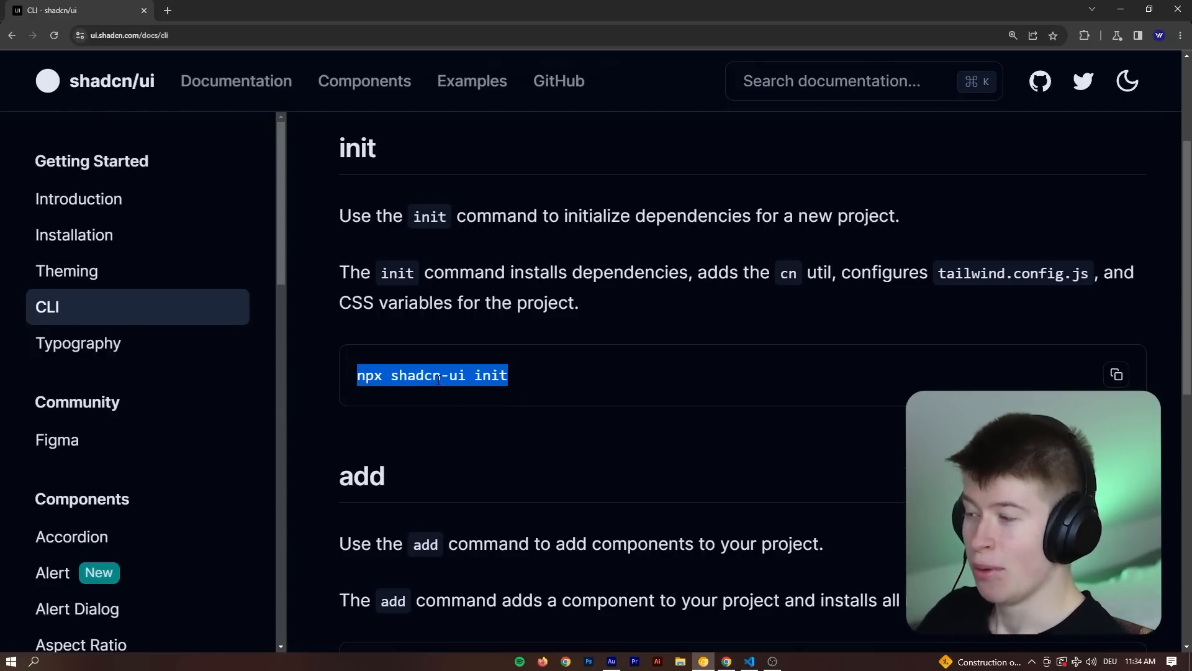
pyautogui.click(553, 383)
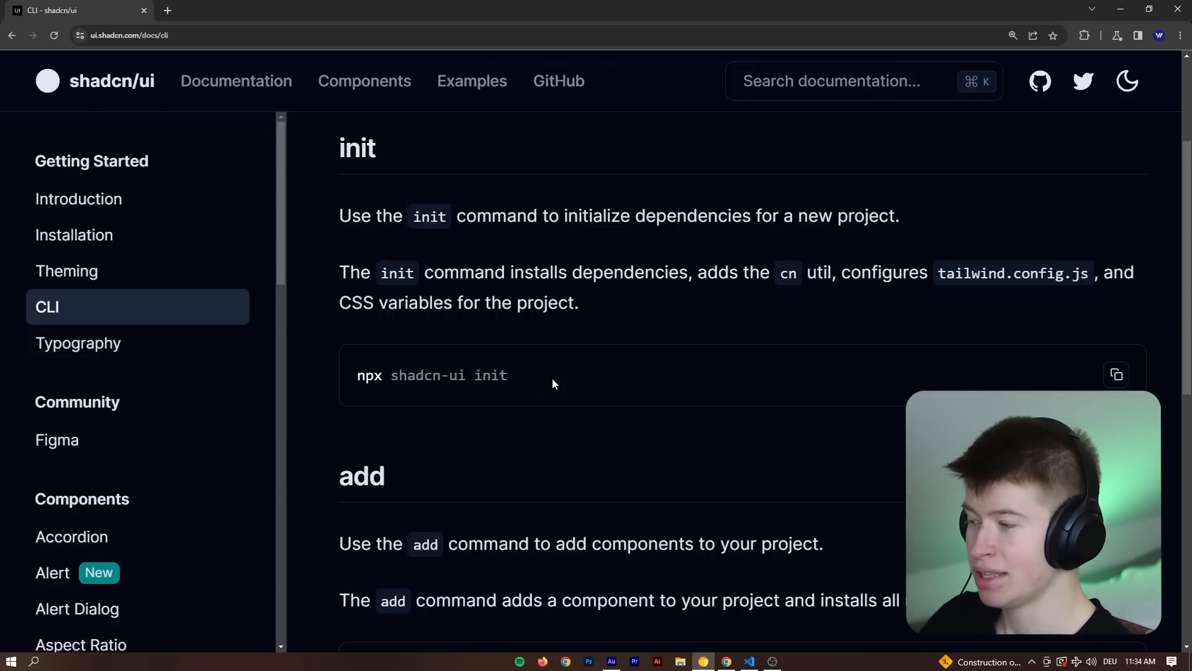
pyautogui.moveTo(1163, 199)
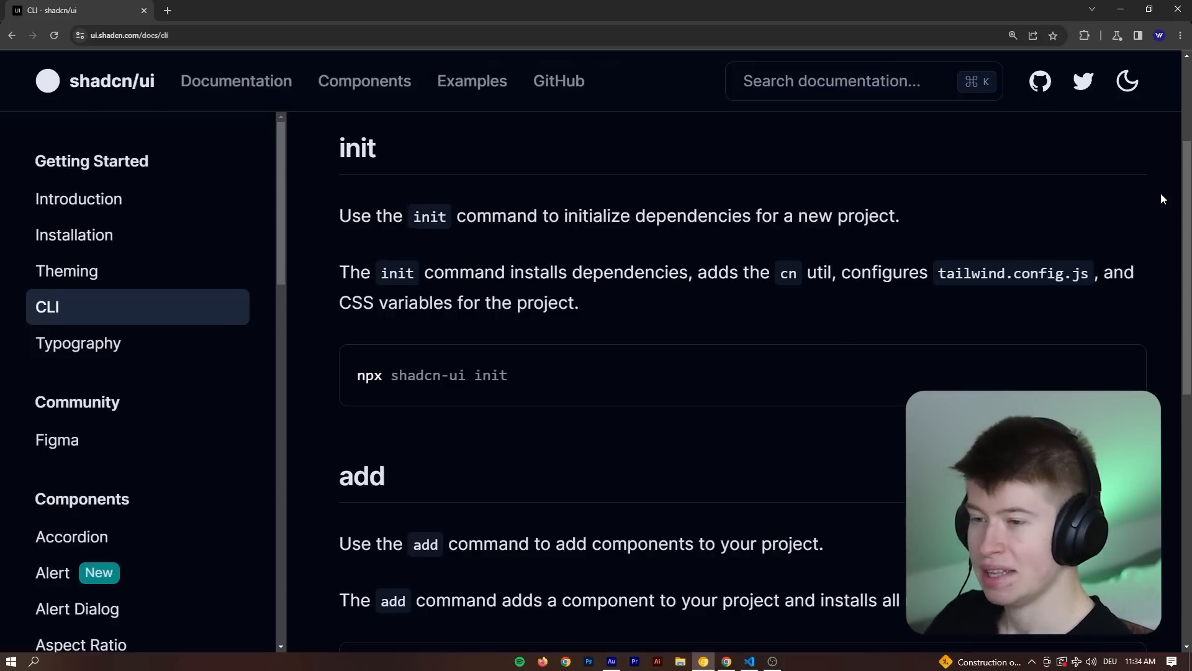
pyautogui.scroll(-3)
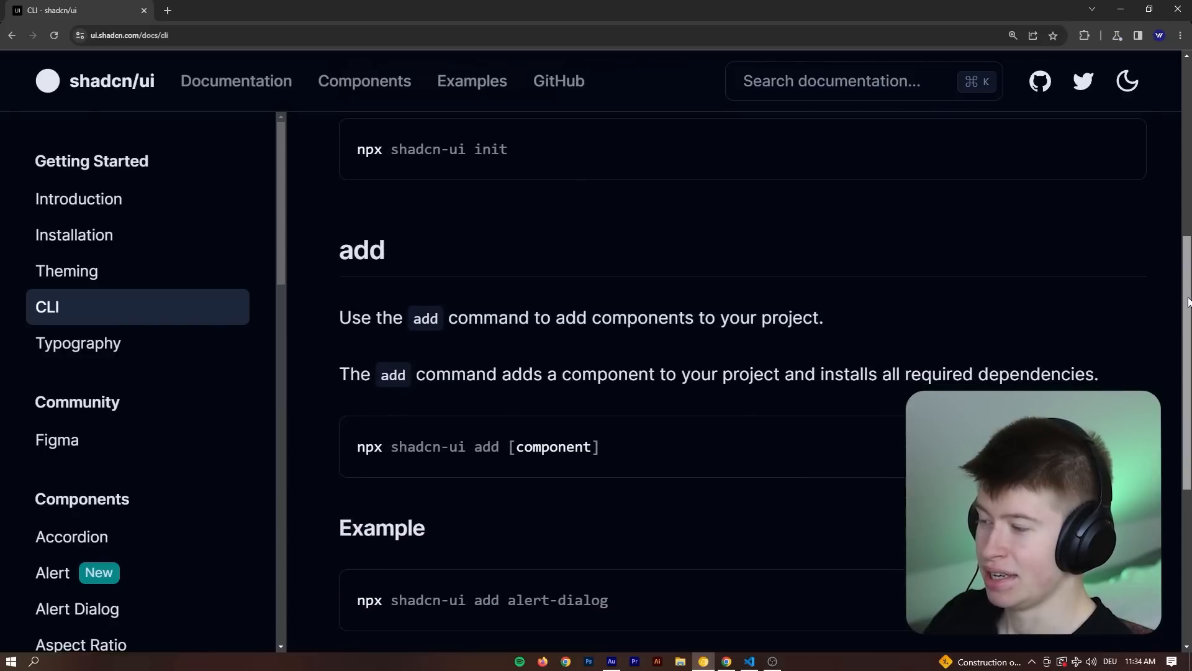
pyautogui.scroll(3)
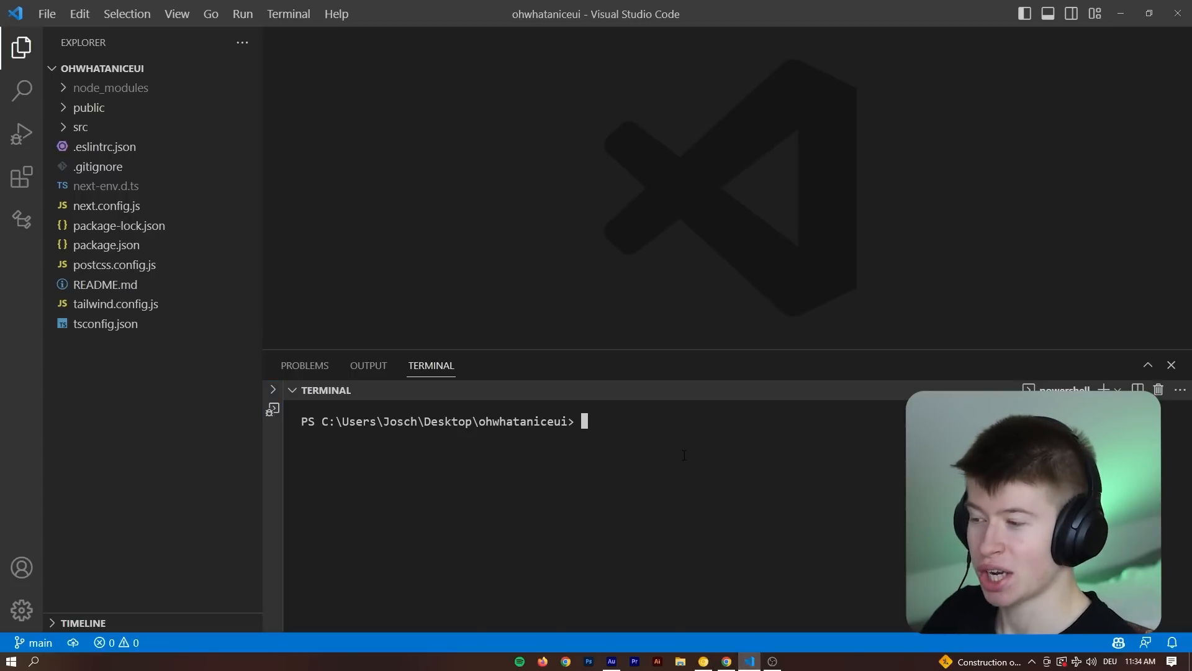
# Step: Run npx shadcn-ui init in the ohwhataniceui terminal so tailwind.config.js gets the shadcn theme
pyautogui.write('npx shadcn-ui init')
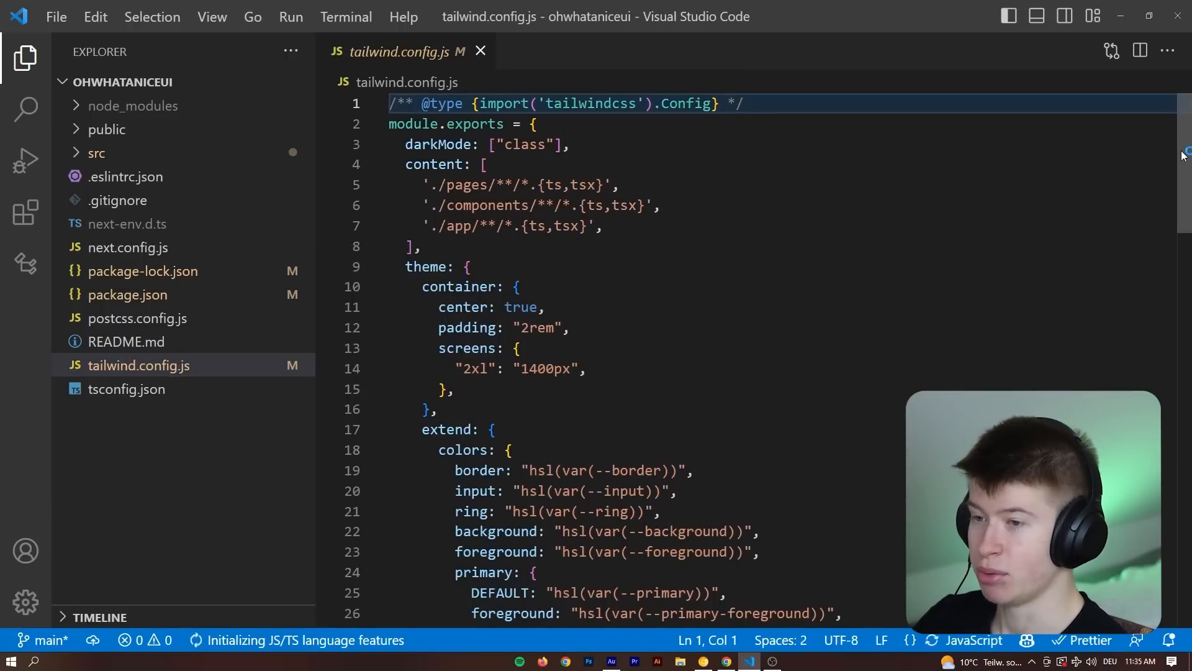
# Step: Locate the generated utils.ts with the cn helper under src/lib in the Explorer
pyautogui.scroll(-3)
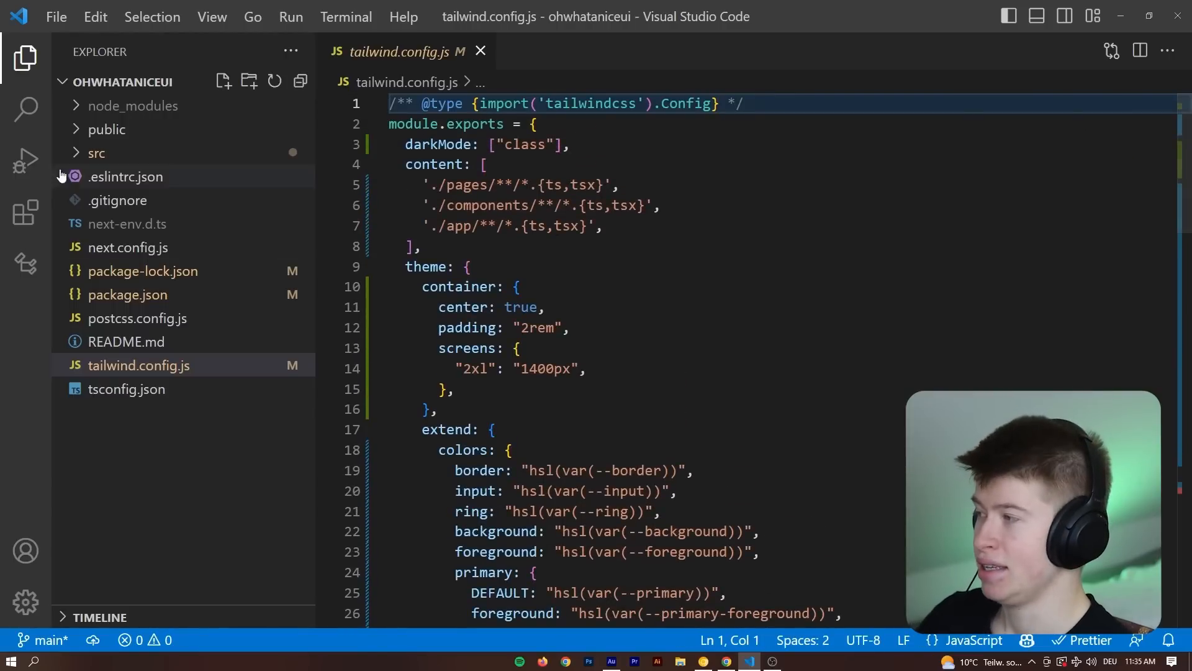
pyautogui.click(96, 152)
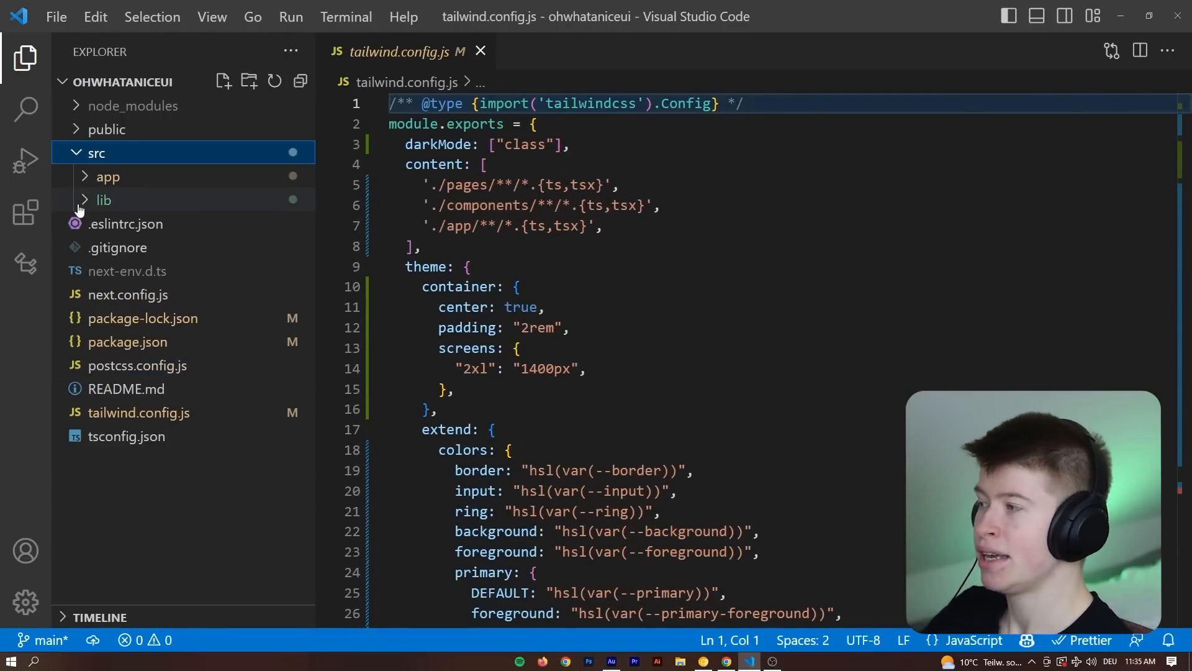
pyautogui.click(103, 199)
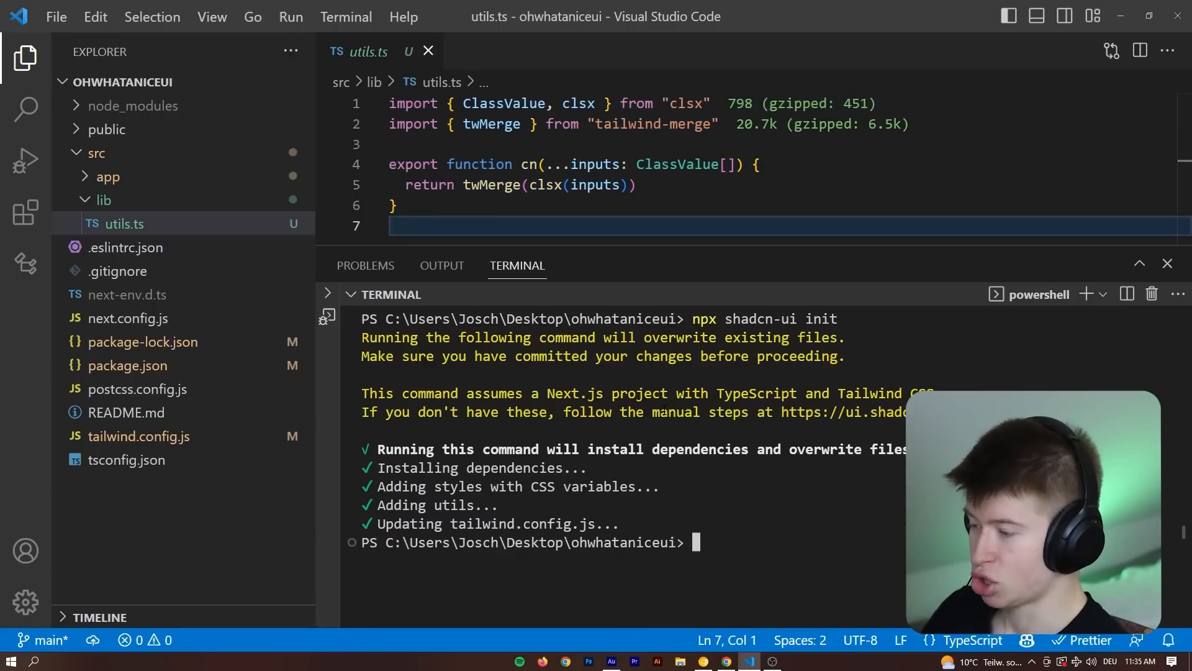
# Step: Start the dev server with yarn dev and return to the shadcn/ui CLI docs
pyautogui.write('yarn dev')
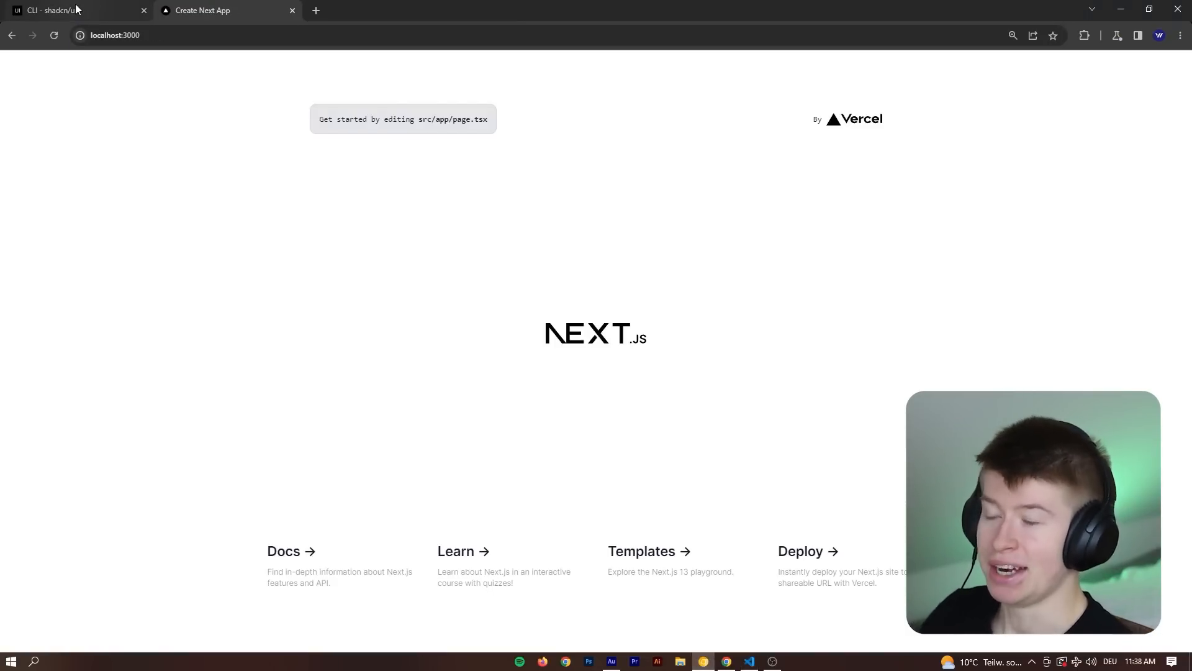
pyautogui.click(68, 10)
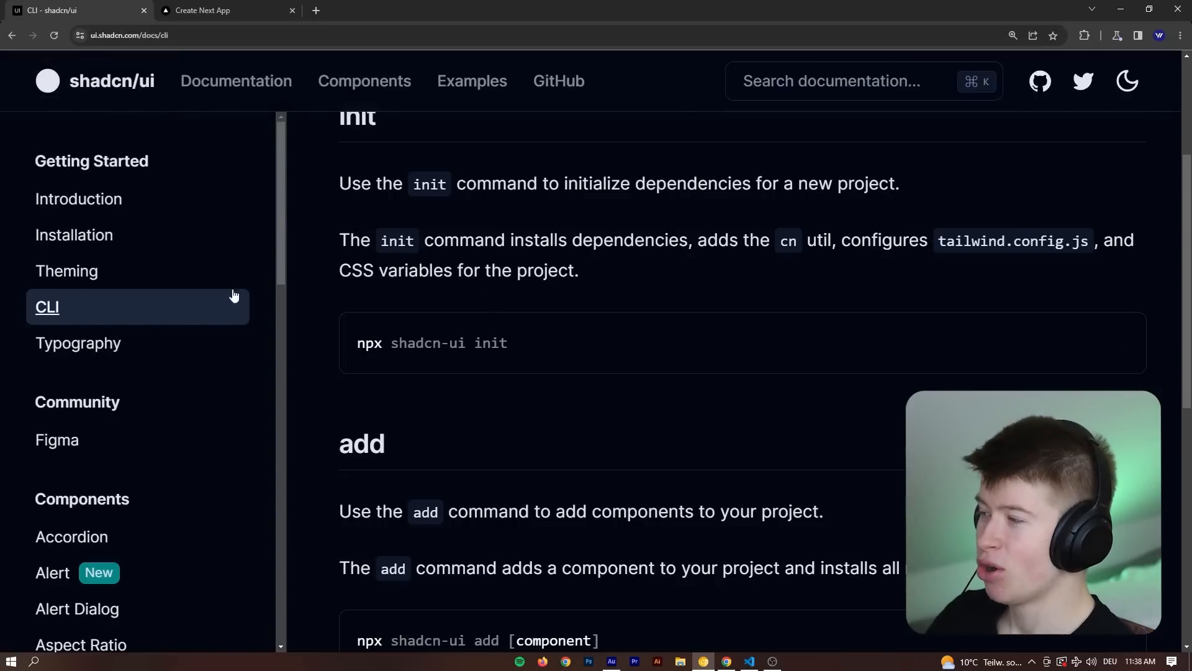
# Step: Select Calendar in the docs sidebar to get the npx shadcn-ui add calendar command
pyautogui.scroll(-3)
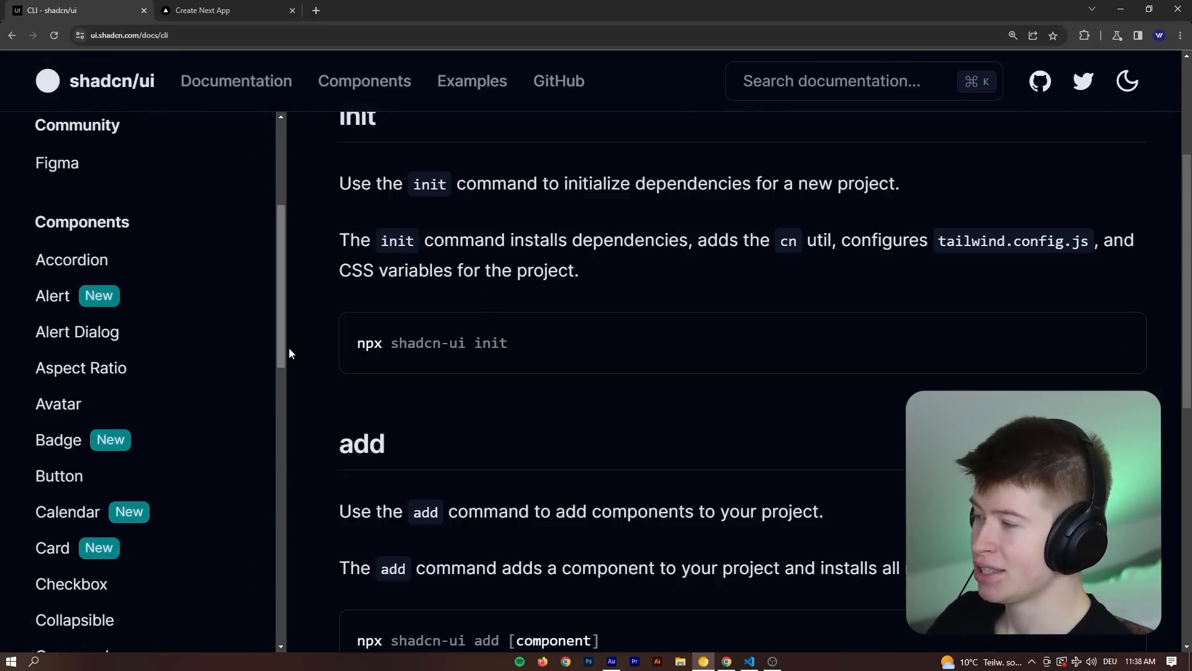
pyautogui.scroll(-3)
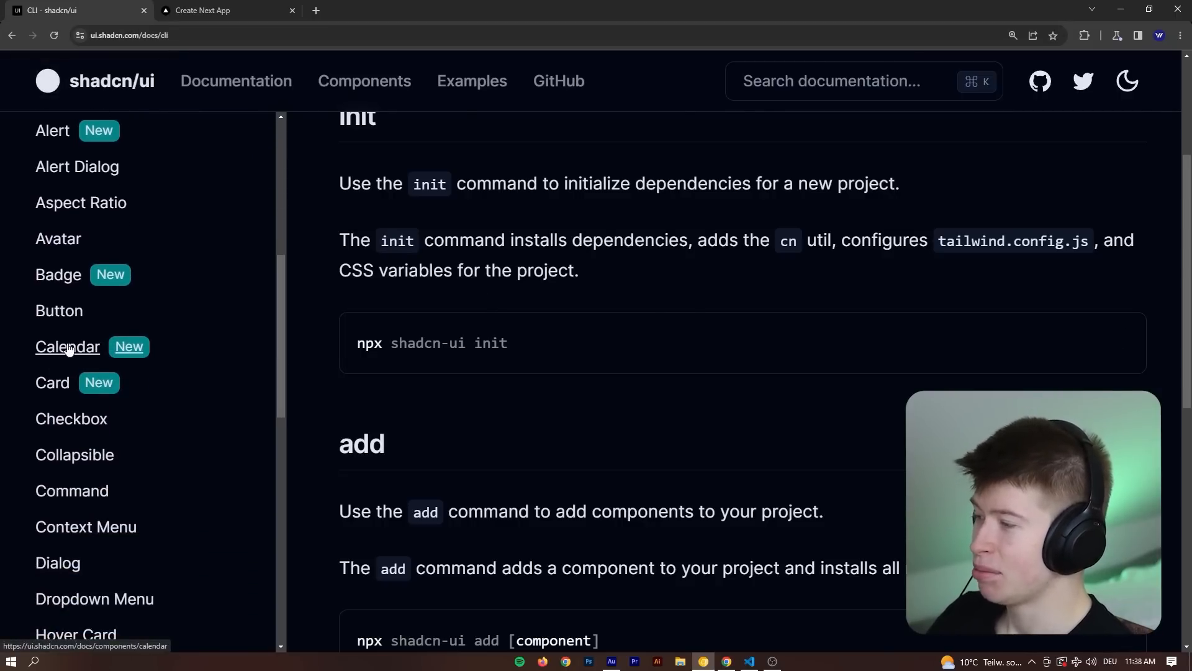
pyautogui.click(67, 347)
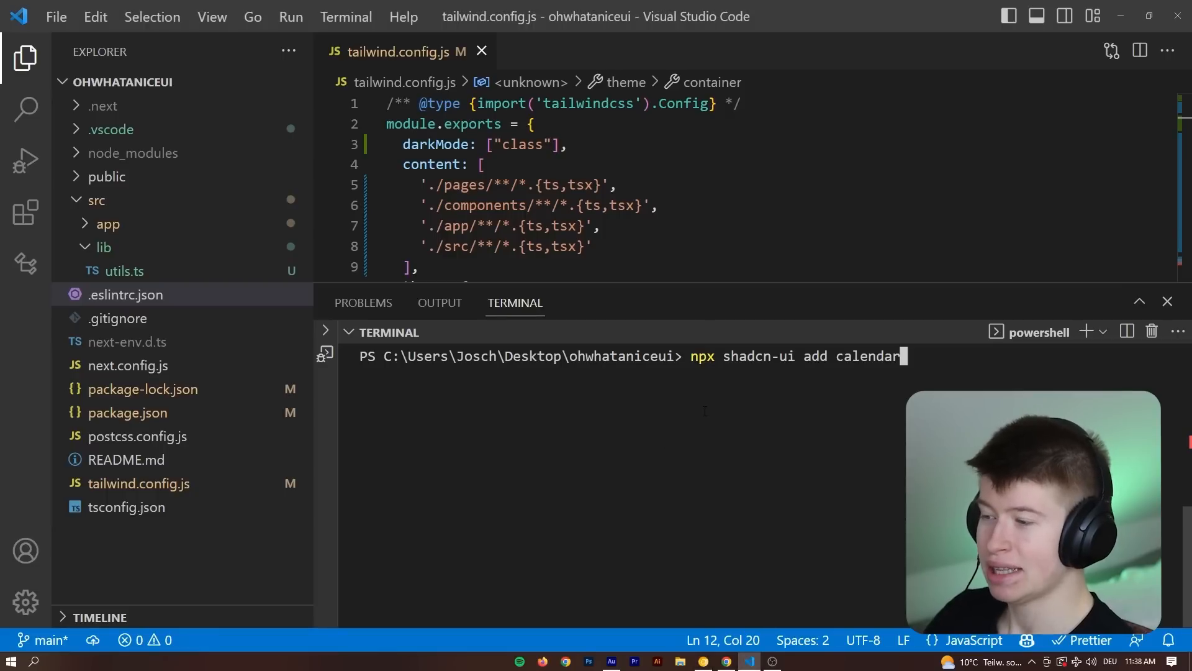
# Step: Run npx shadcn-ui add calendar into ./components/ and drag that folder onto src
pyautogui.press('Enter')
pyautogui.write('./')
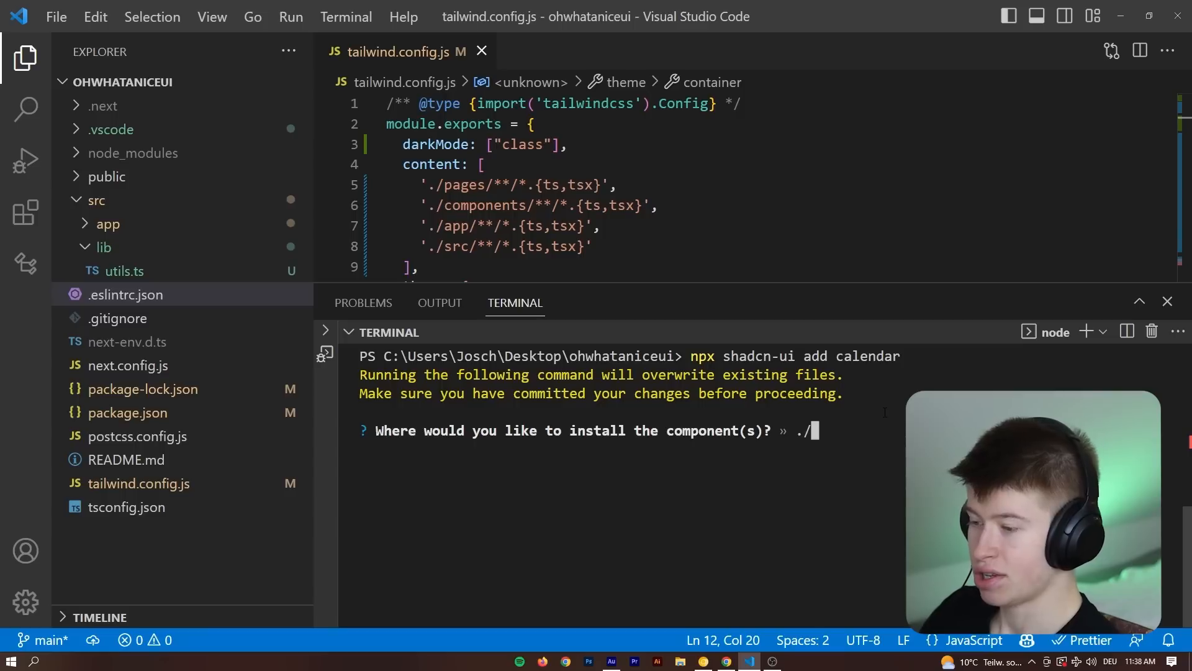
pyautogui.write('components/')
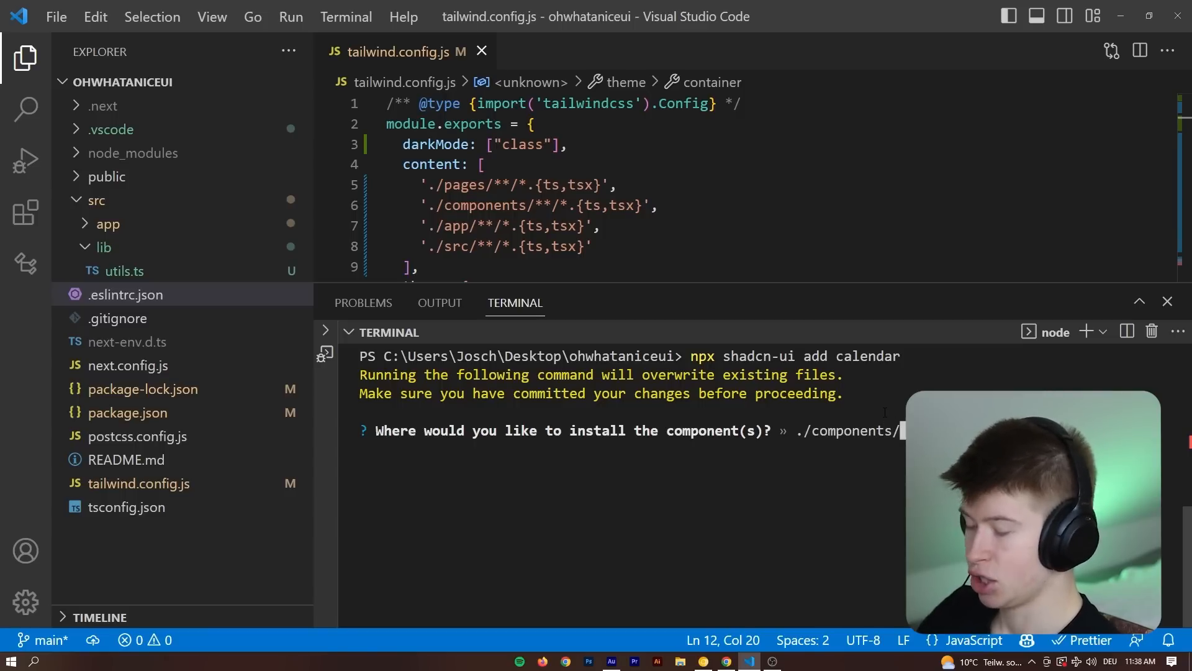
pyautogui.press('enter')
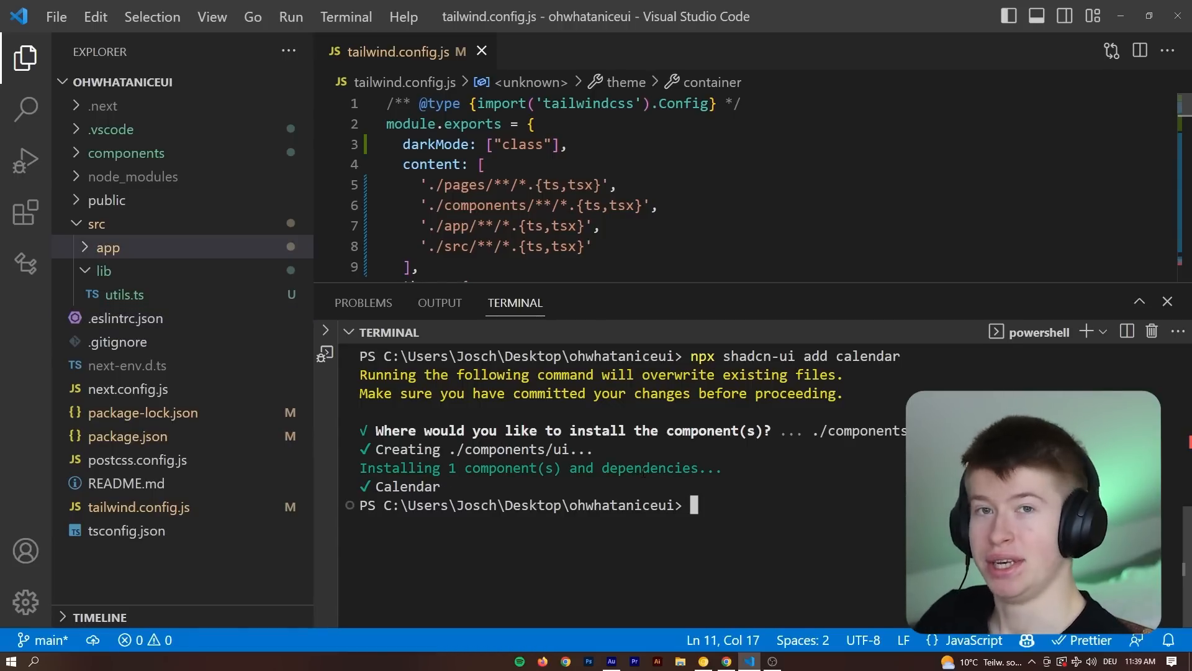
pyautogui.click(1166, 300)
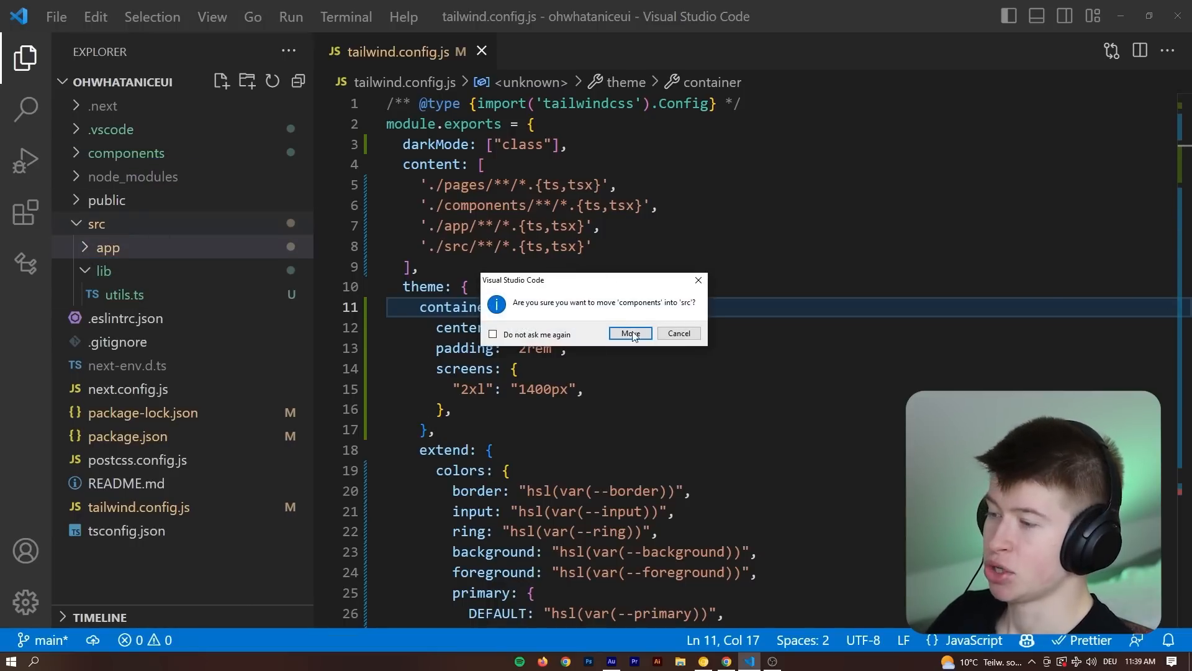
# Step: Confirm moving the components folder into src
pyautogui.click(630, 333)
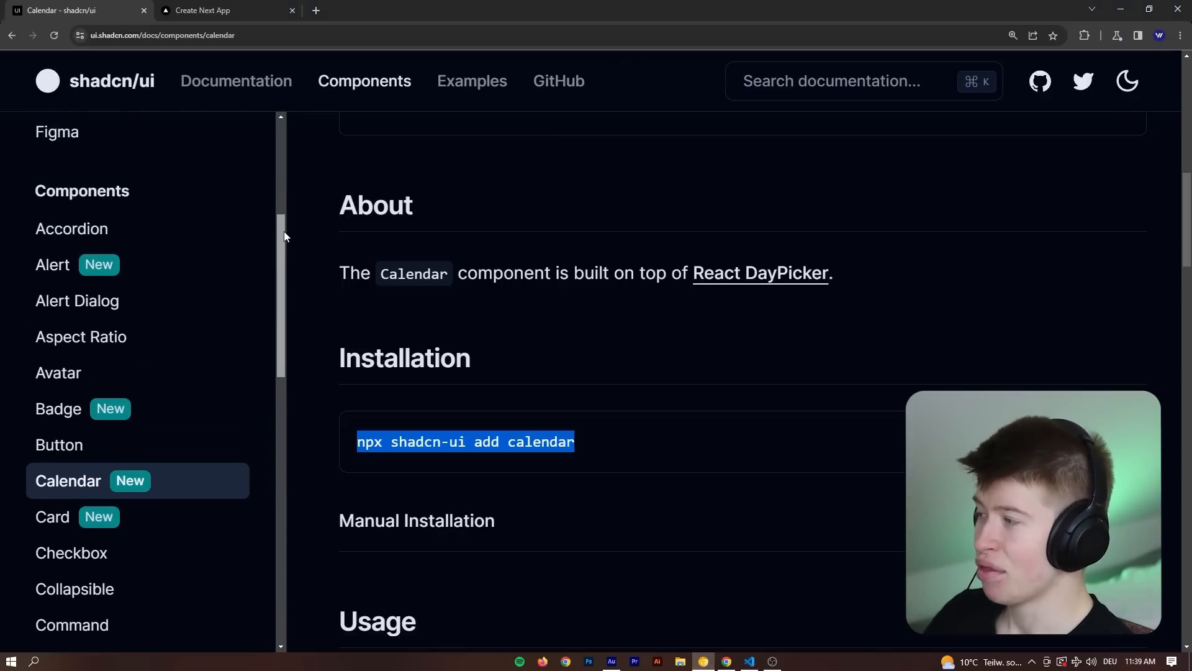
# Step: Copy the npx shadcn-ui add button command from the Button docs page
pyautogui.scroll(-3)
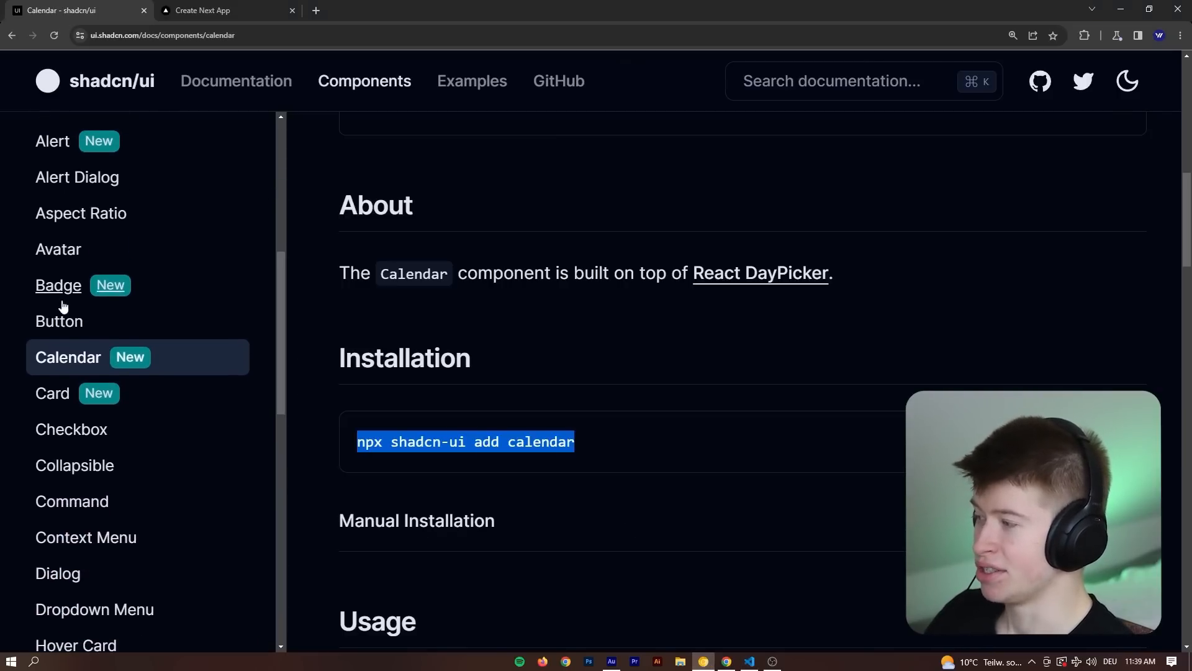
pyautogui.click(58, 320)
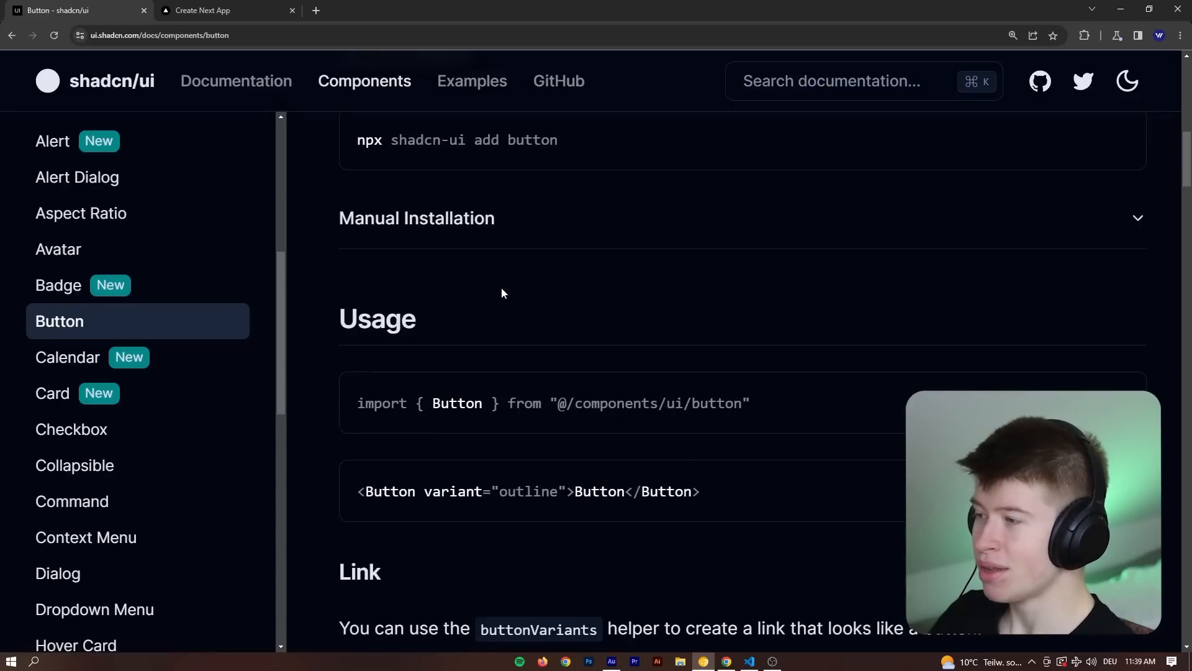
pyautogui.click(749, 660)
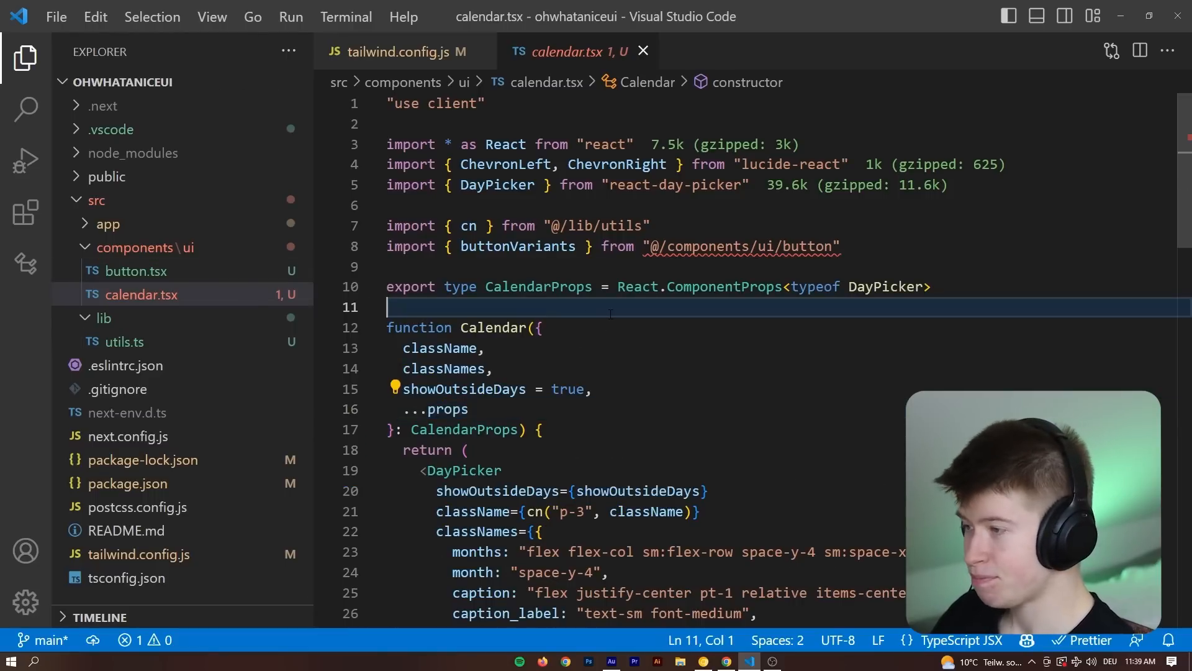
# Step: Restart the TypeScript server from the Command Palette to clear the calendar.tsx import error
pyautogui.press('ctrl+shift+p')
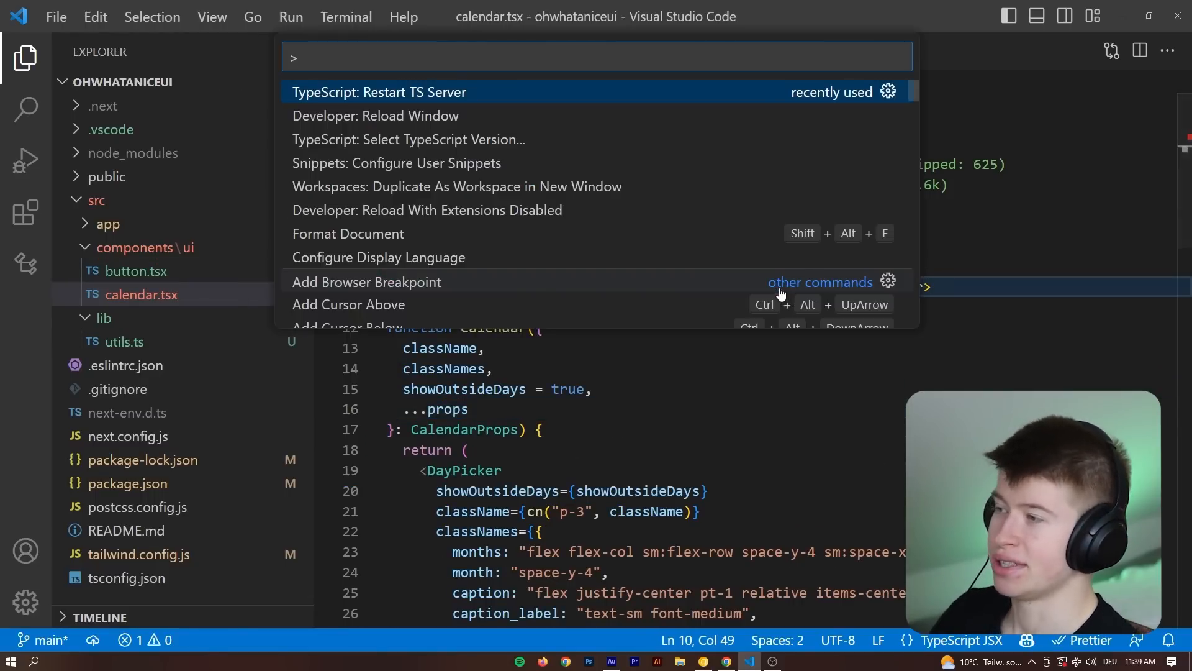
pyautogui.click(377, 92)
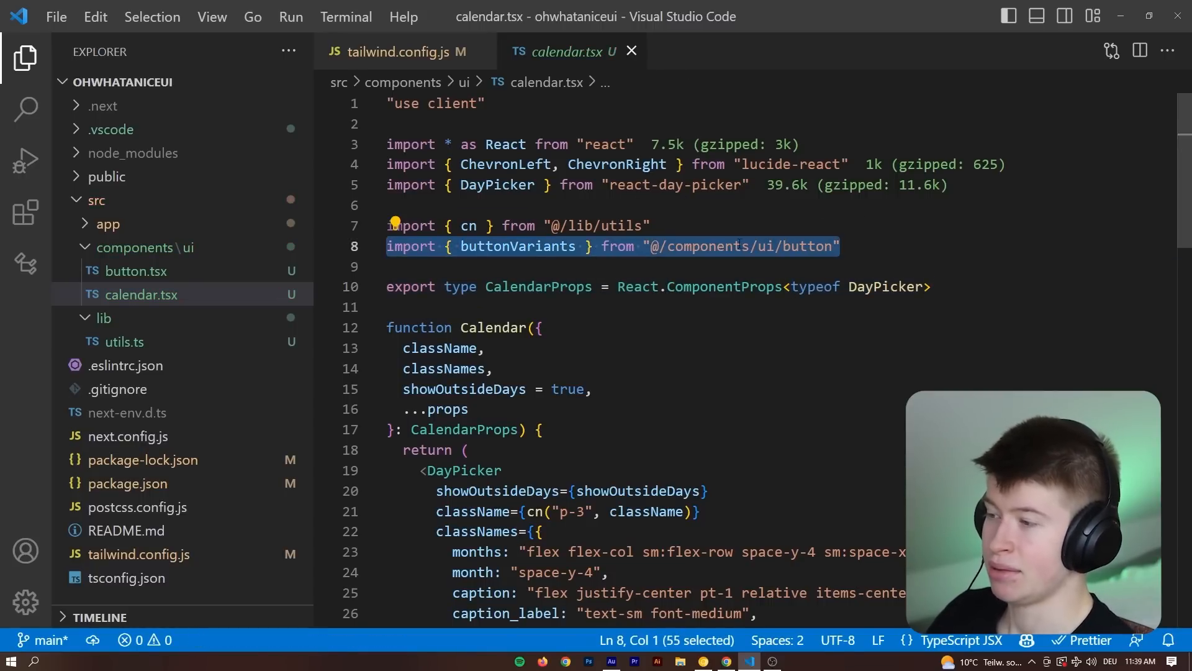
pyautogui.click(937, 225)
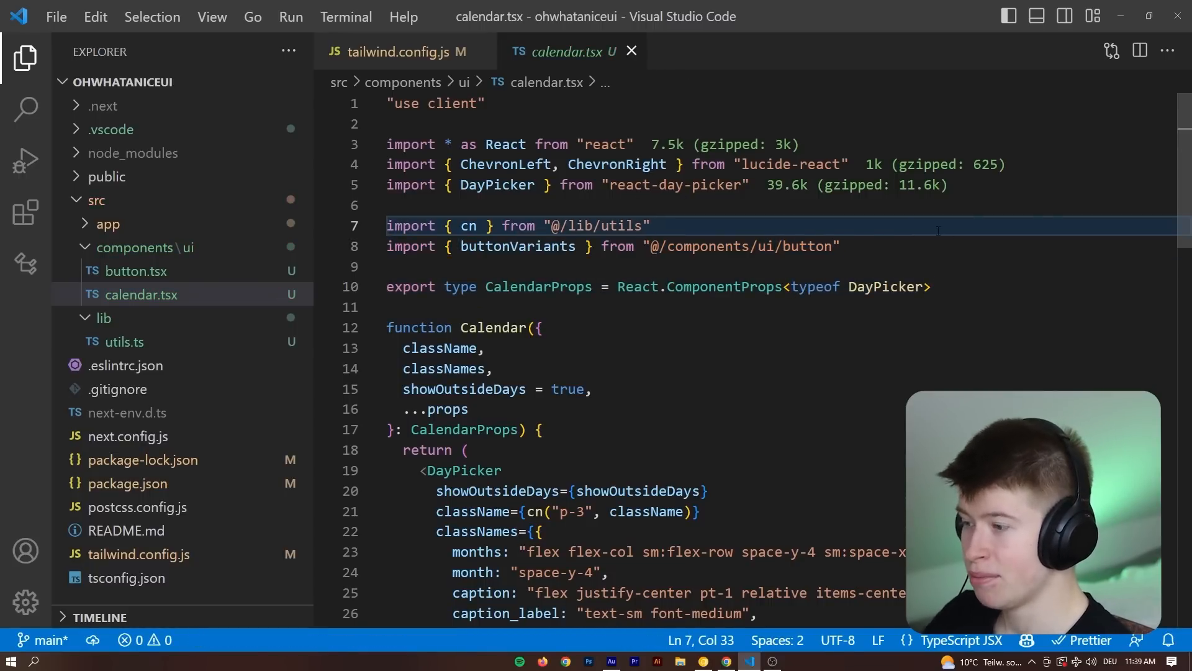
# Step: Use Quick Open to reach the app's page.tsx
pyautogui.scroll(-3)
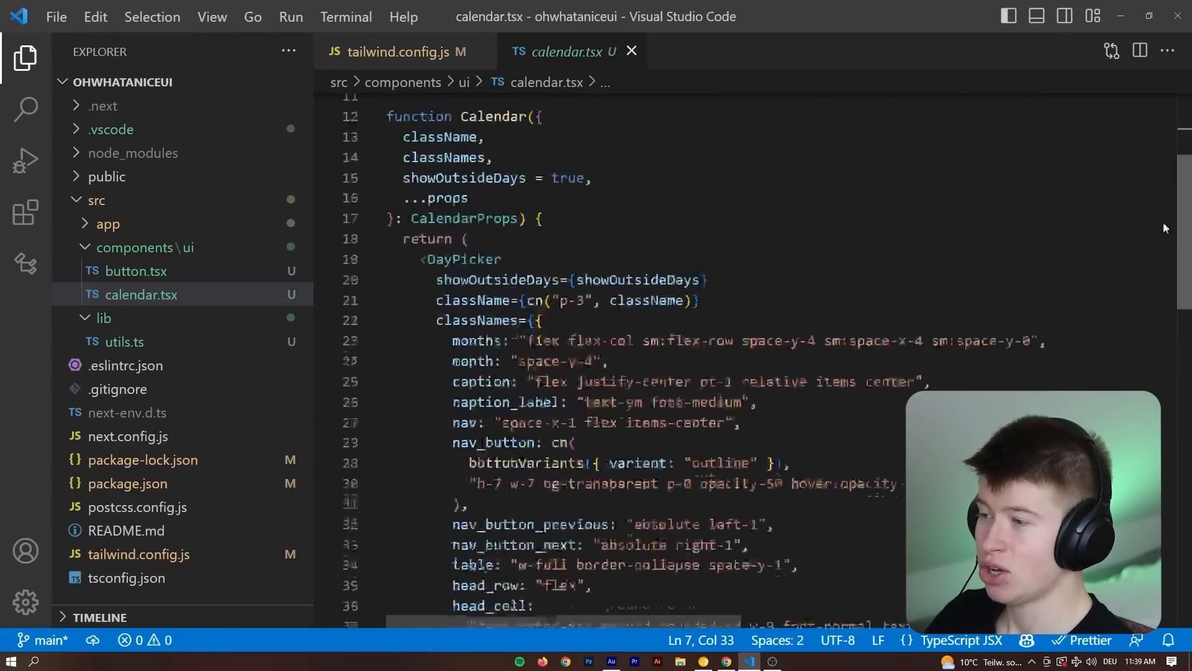
pyautogui.write('pagfe')
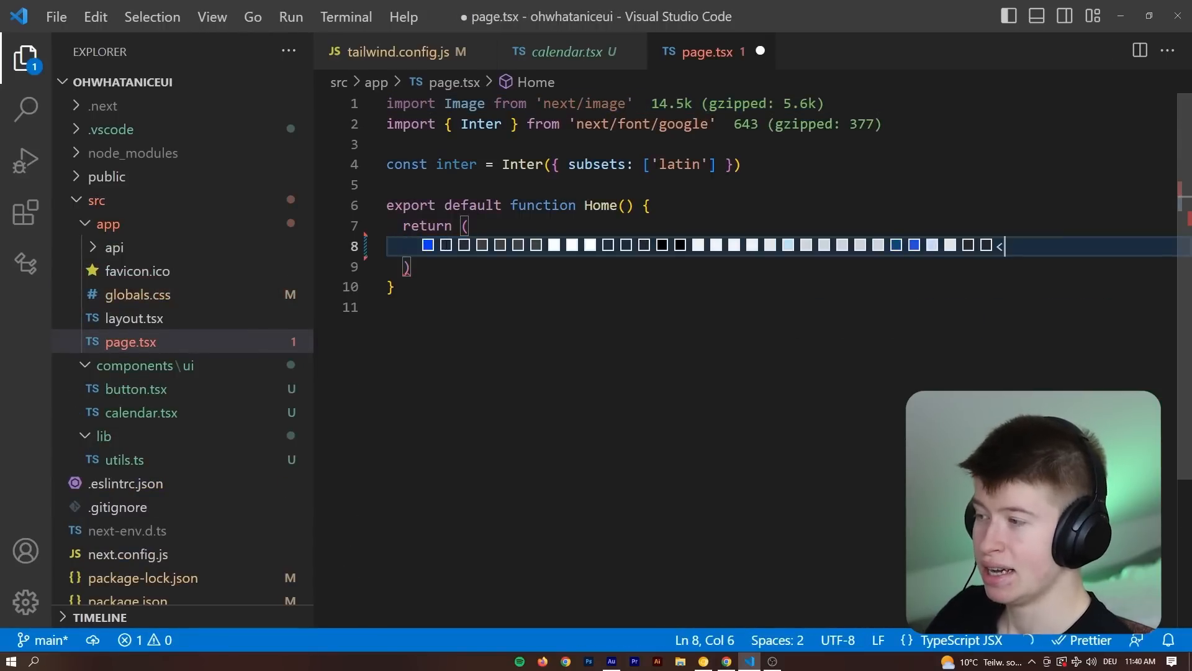
# Step: Render <Calendar /> in page.tsx, auto-imported from @/components/ui/calendar, and save
pyautogui.write('<Calend')
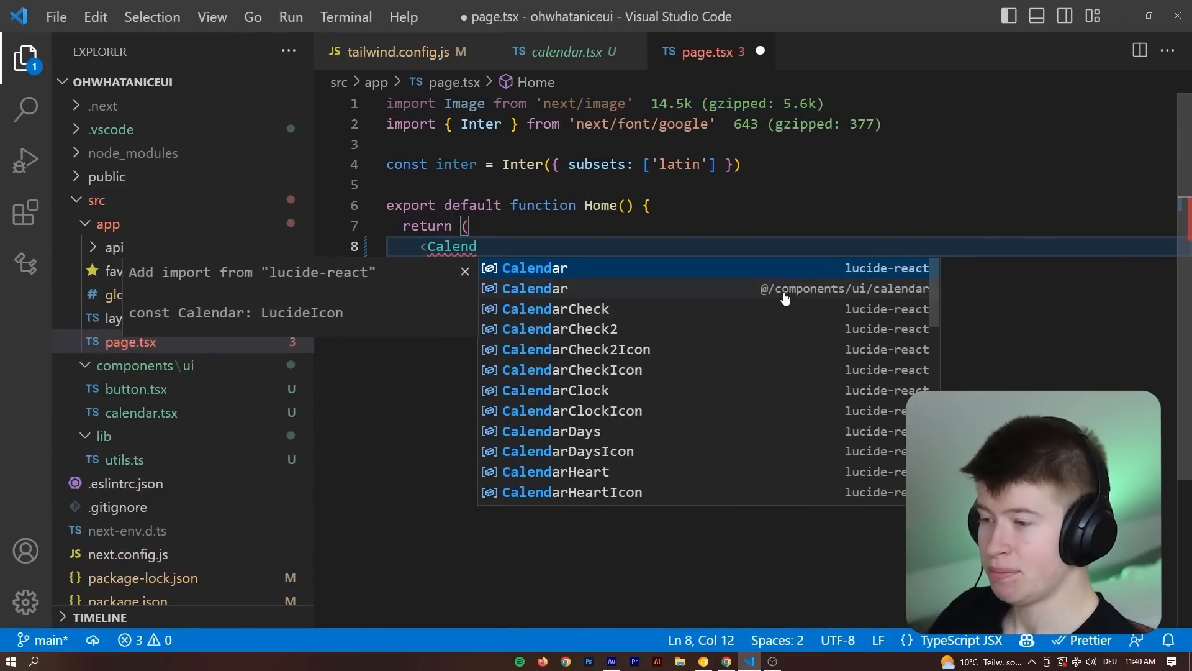
pyautogui.click(536, 288)
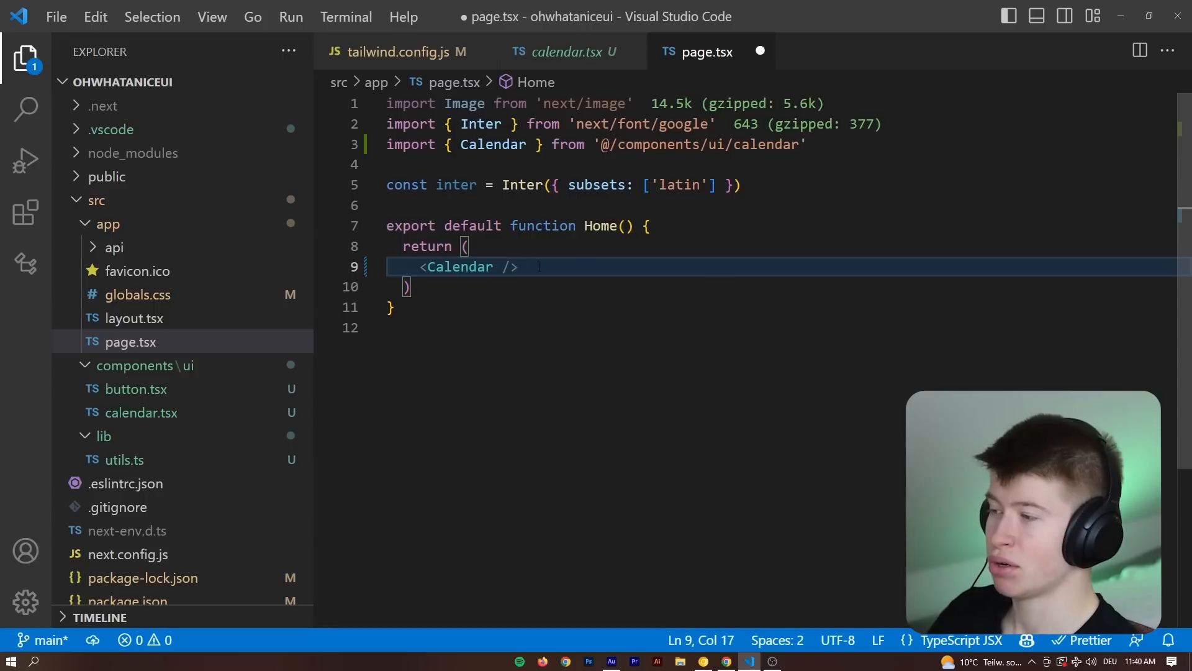
pyautogui.press('ctrl+s')
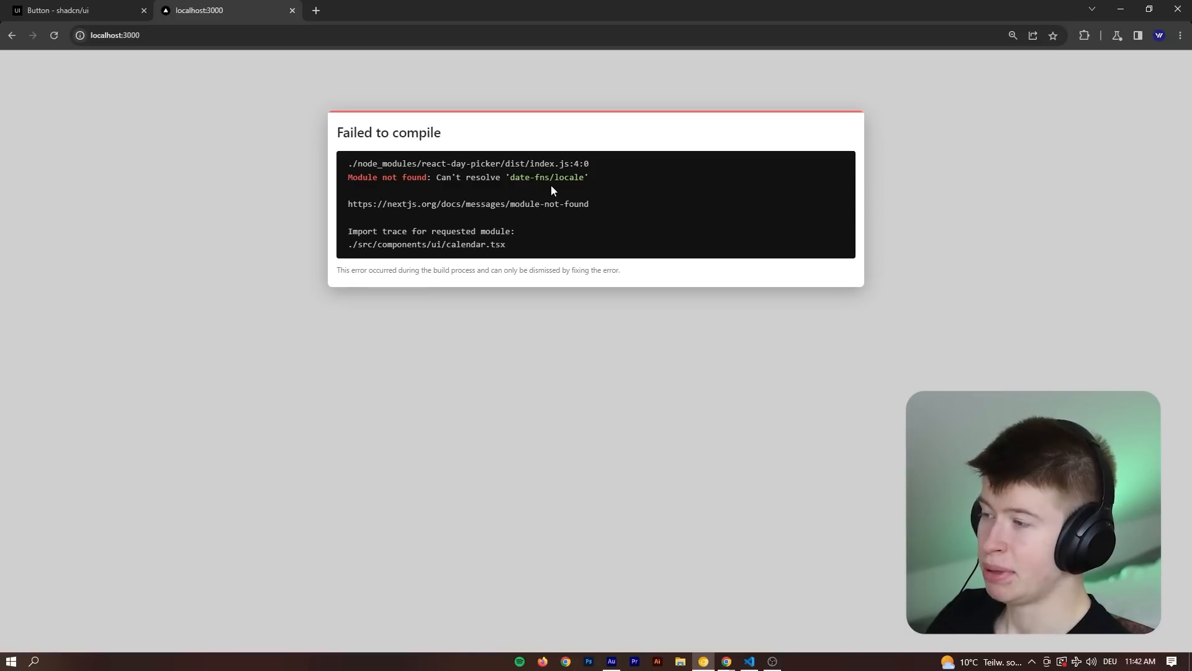
# Step: Select the missing module name date-fns and switch to the editor to install it
pyautogui.doubleClick(531, 178)
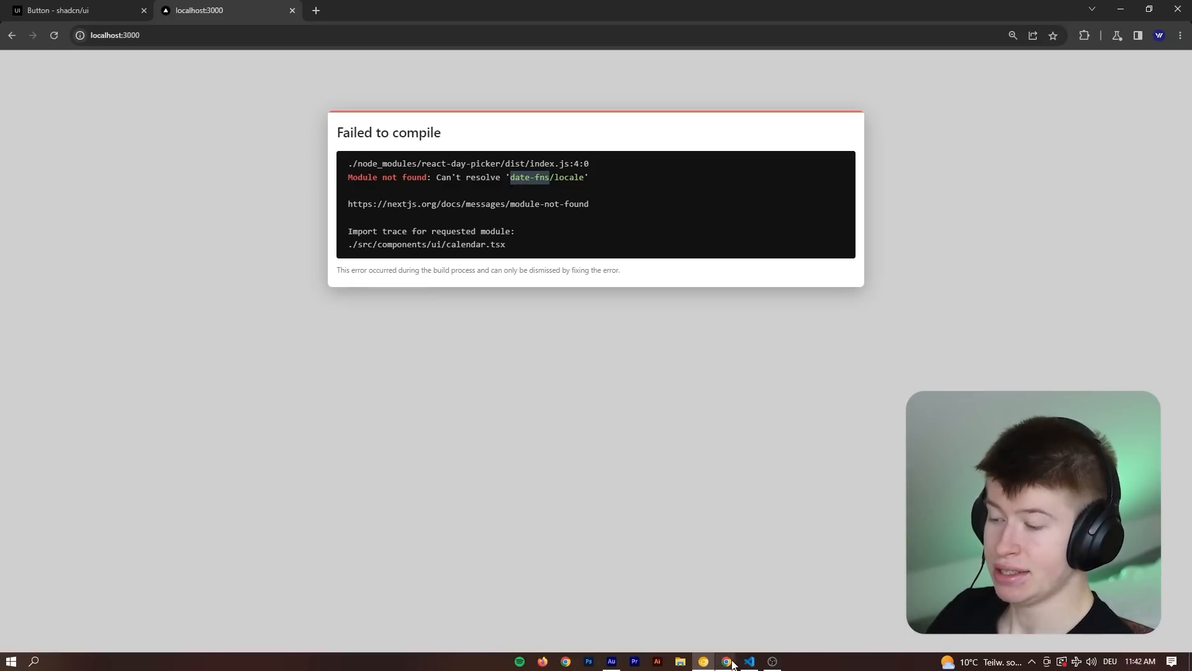
pyautogui.click(748, 661)
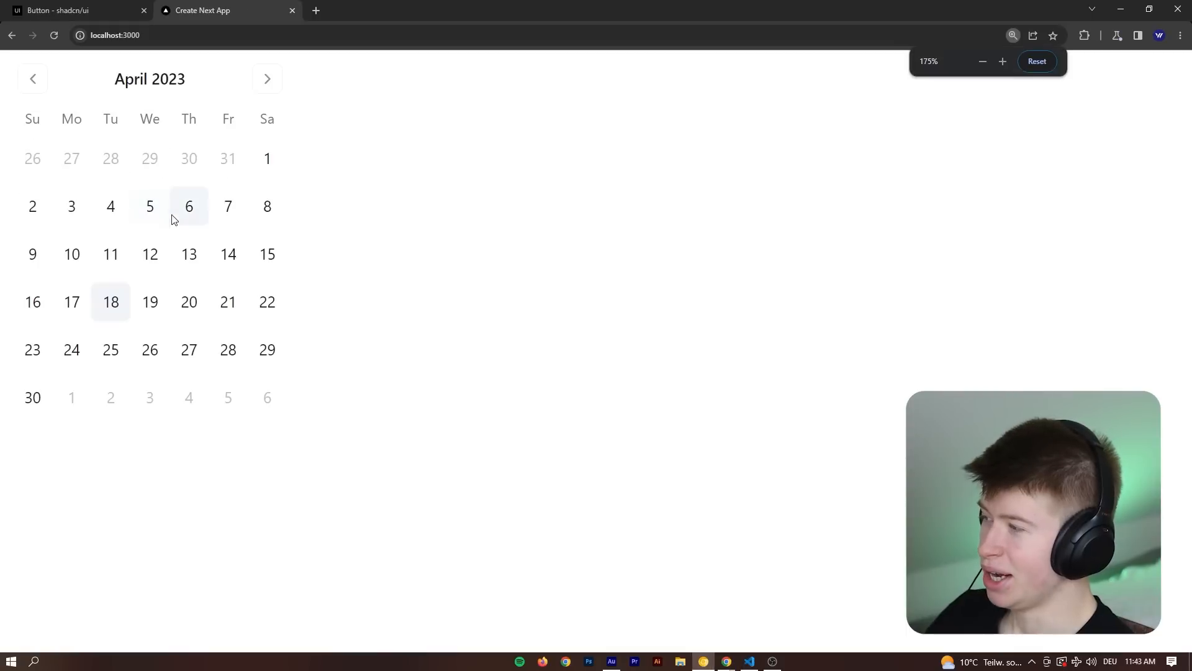
pyautogui.moveTo(267, 78)
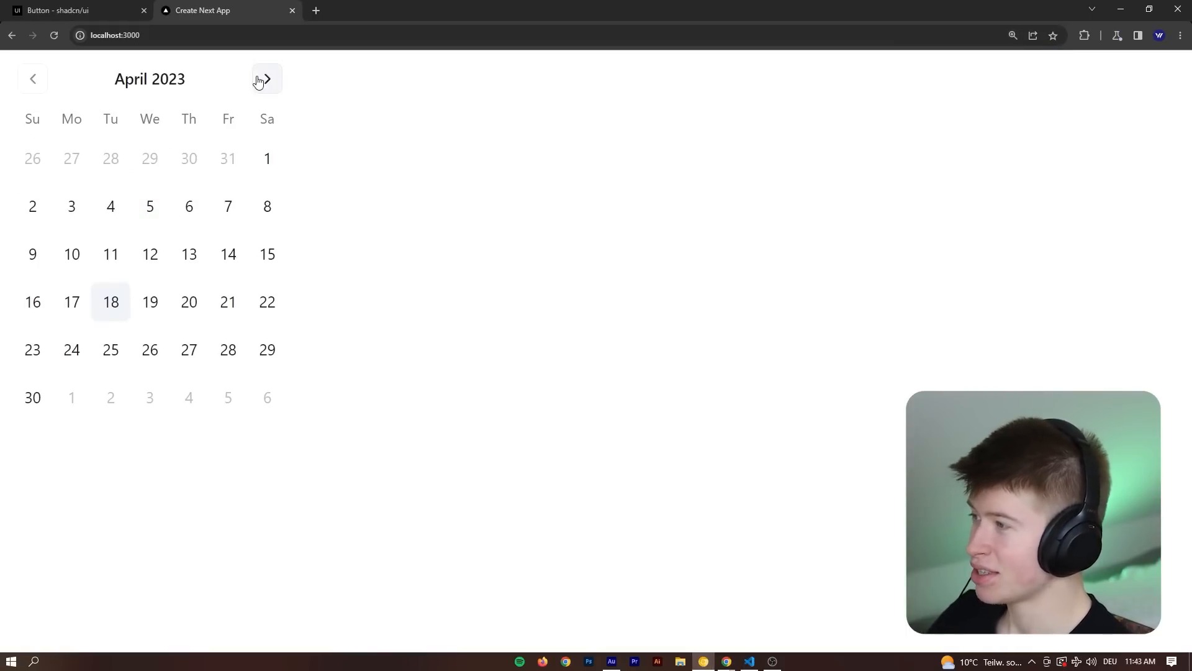
# Step: Page the local calendar forward from April to June 2023
pyautogui.click(32, 80)
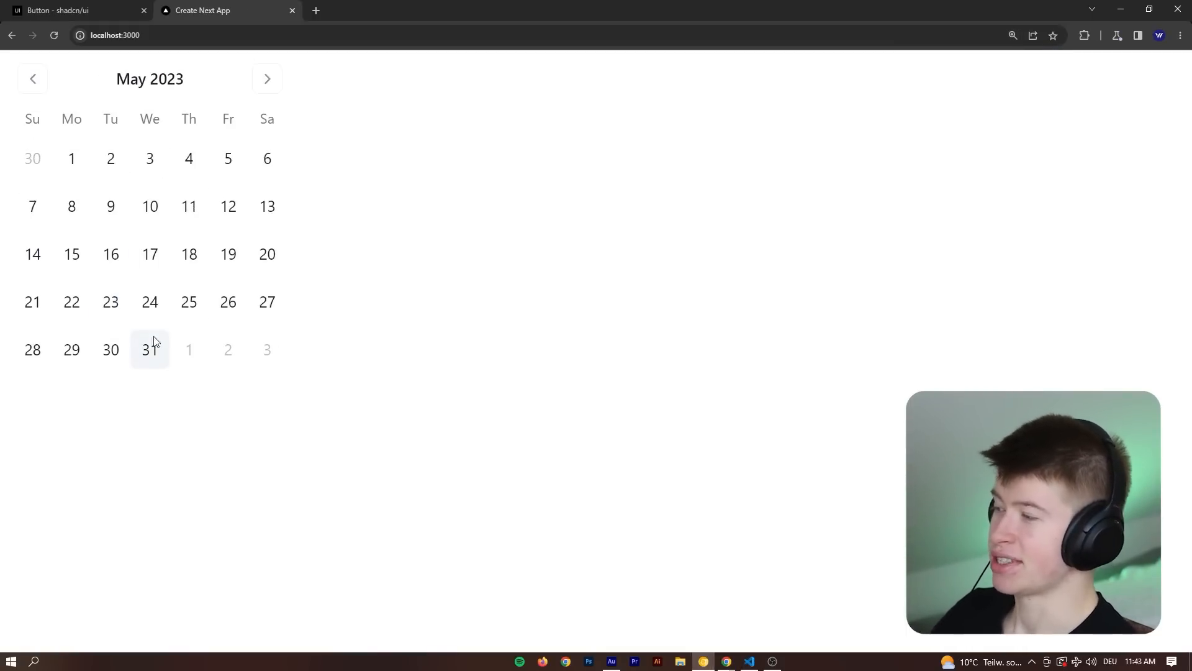
pyautogui.press('ctrl+a')
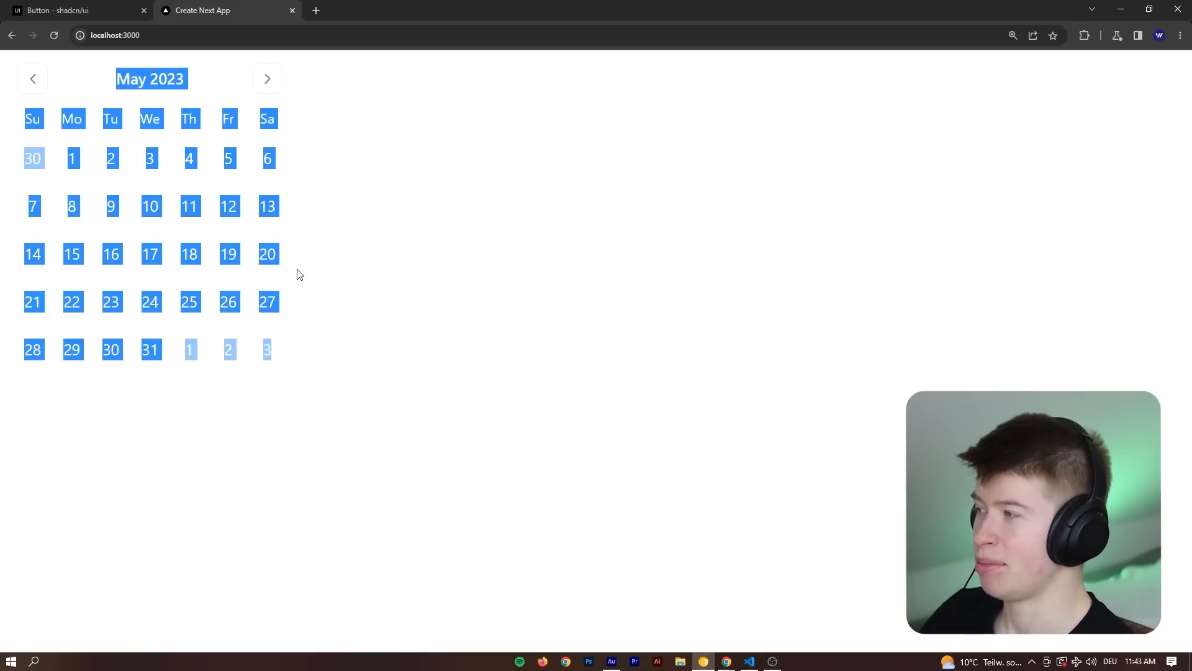
pyautogui.click(267, 79)
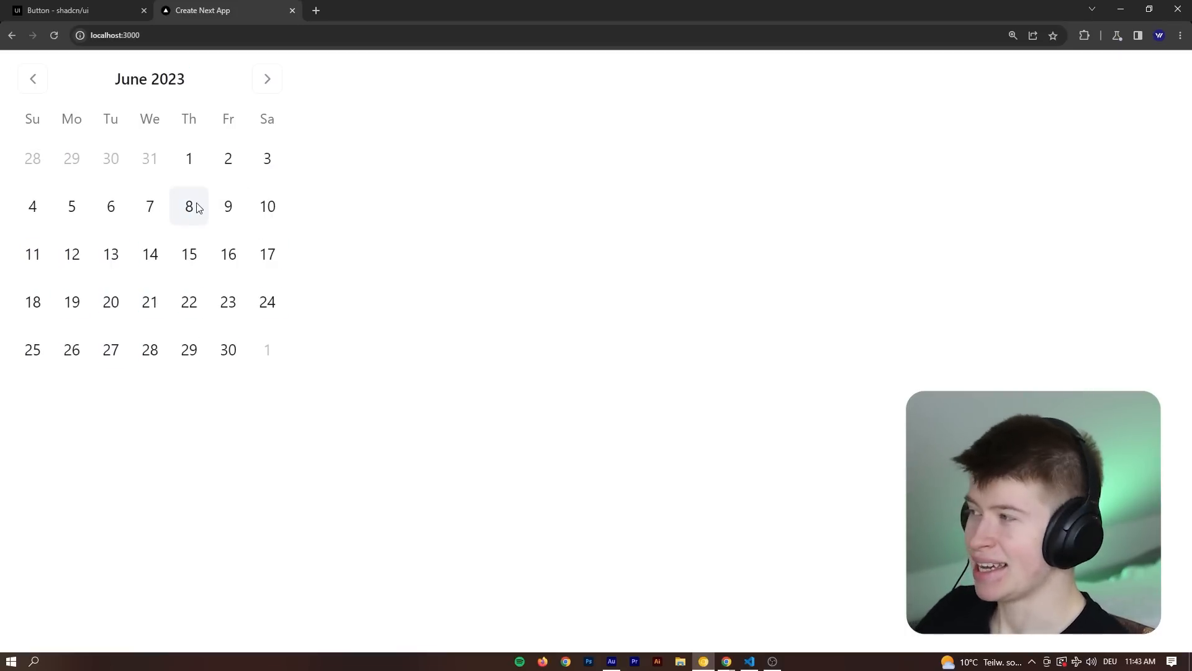
# Step: Return to the shadcn/ui Button docs and scroll through them
pyautogui.click(72, 10)
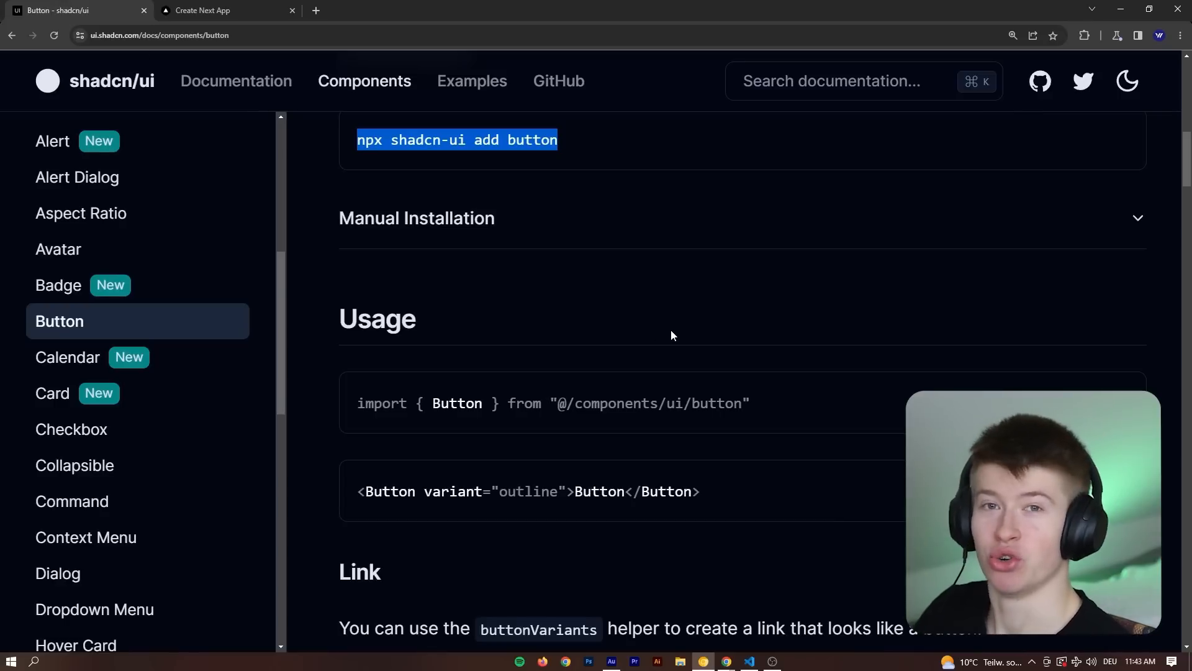
pyautogui.scroll(-3)
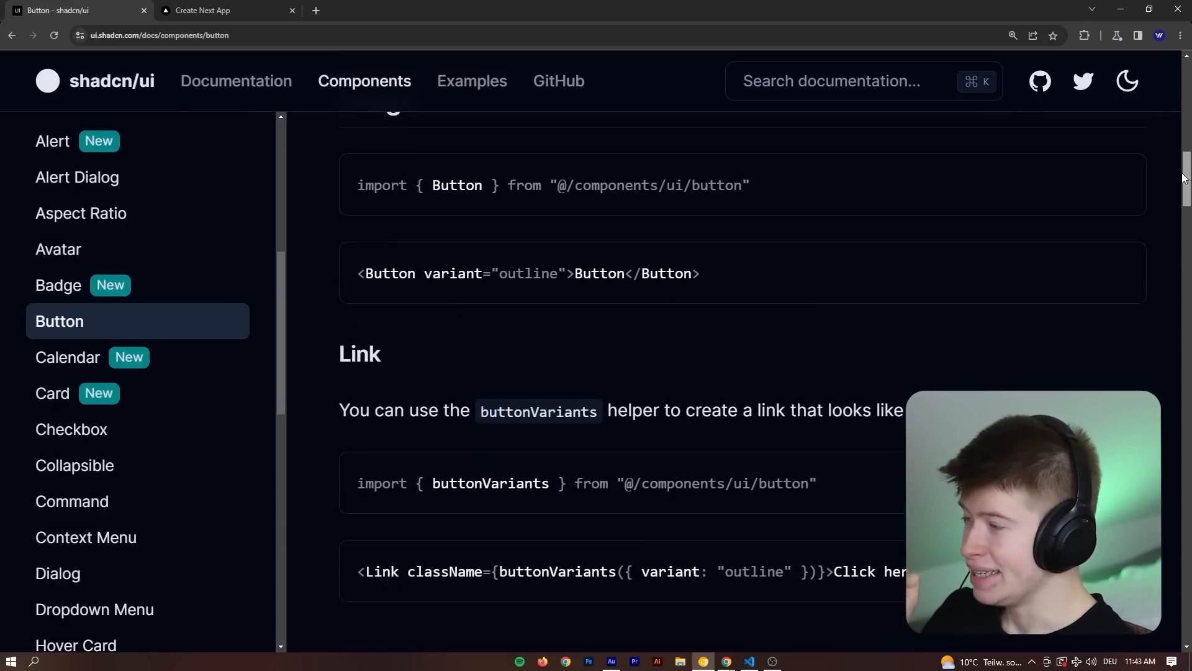
pyautogui.scroll(-3)
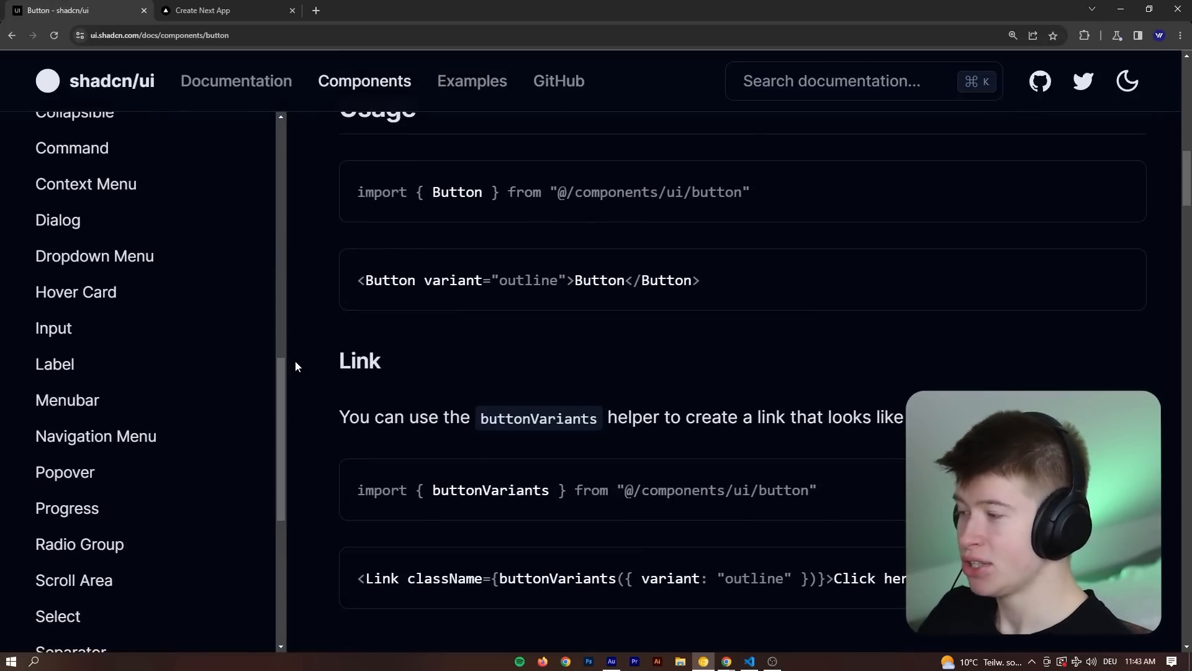